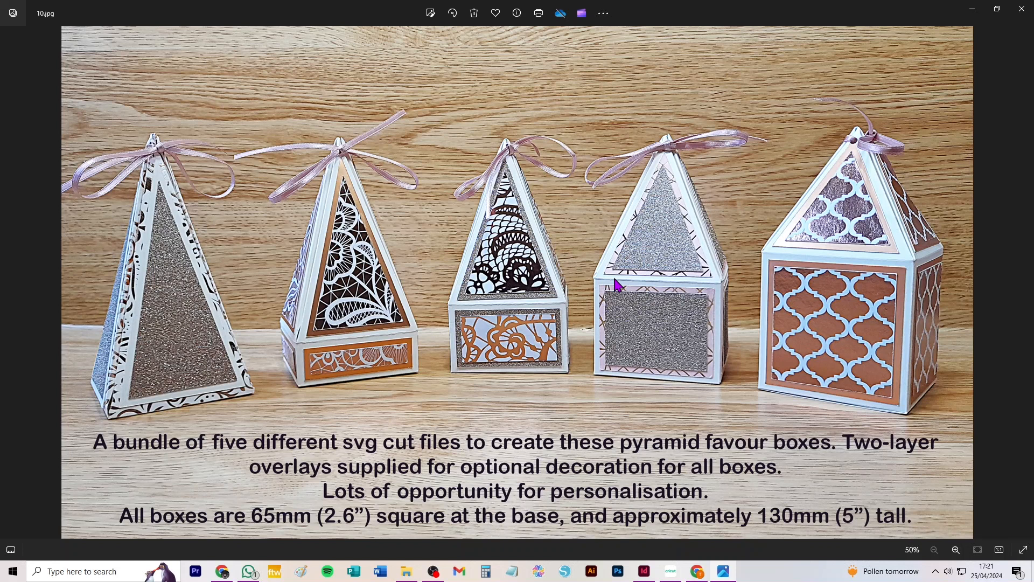
mouse_move(556, 300)
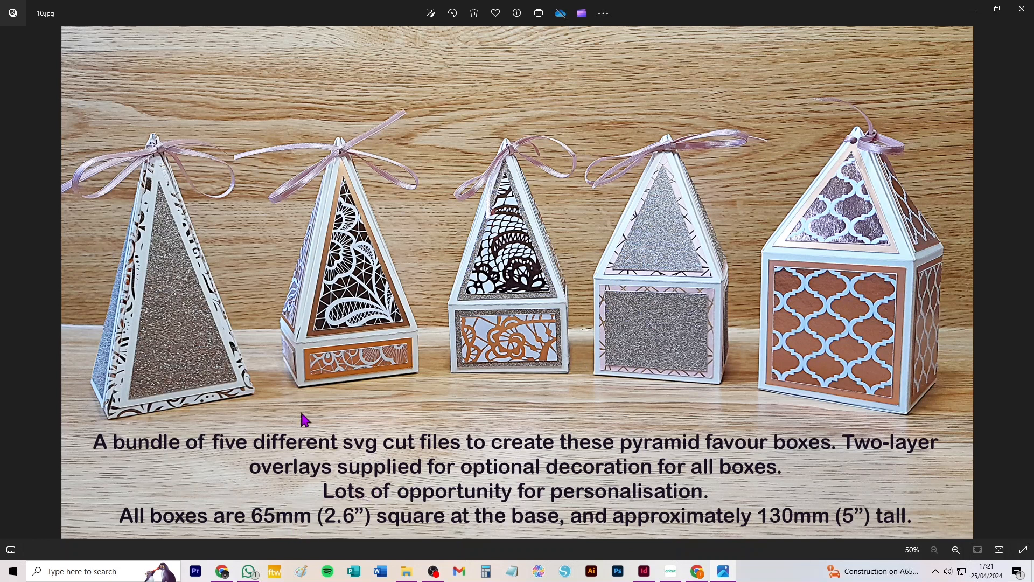
mouse_move(910, 531)
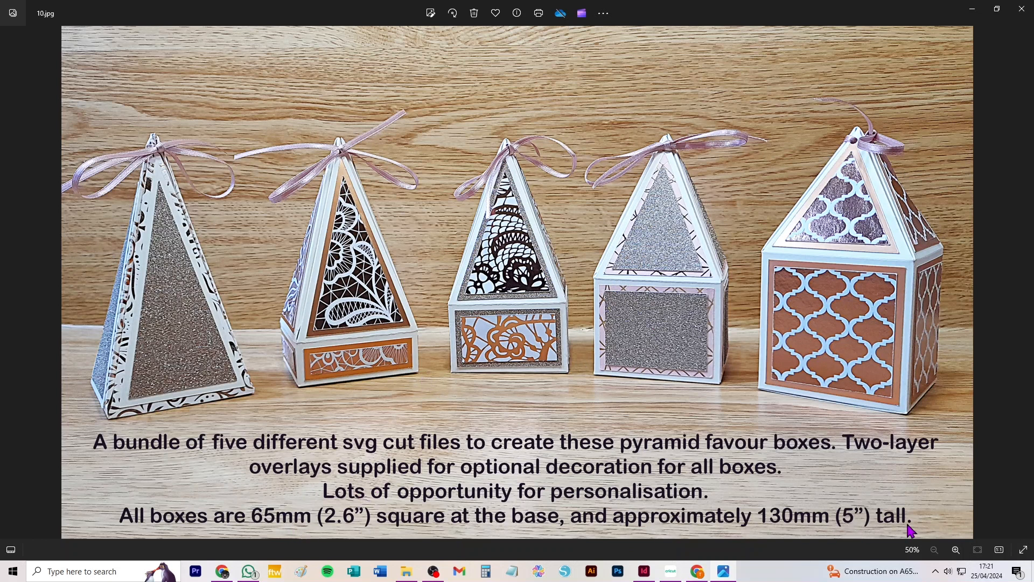
mouse_move(353, 528)
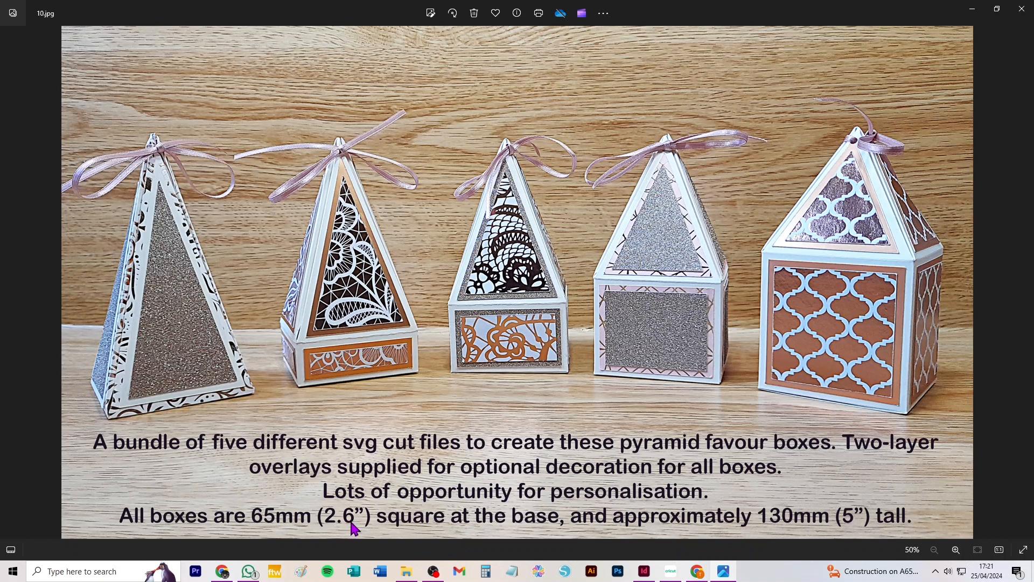
mouse_move(672, 362)
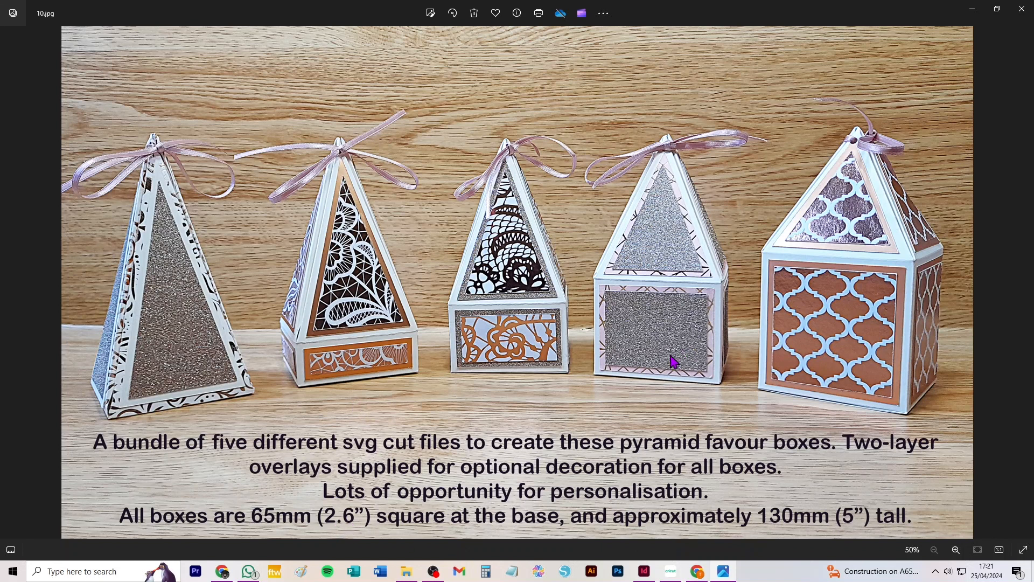
mouse_move(677, 317)
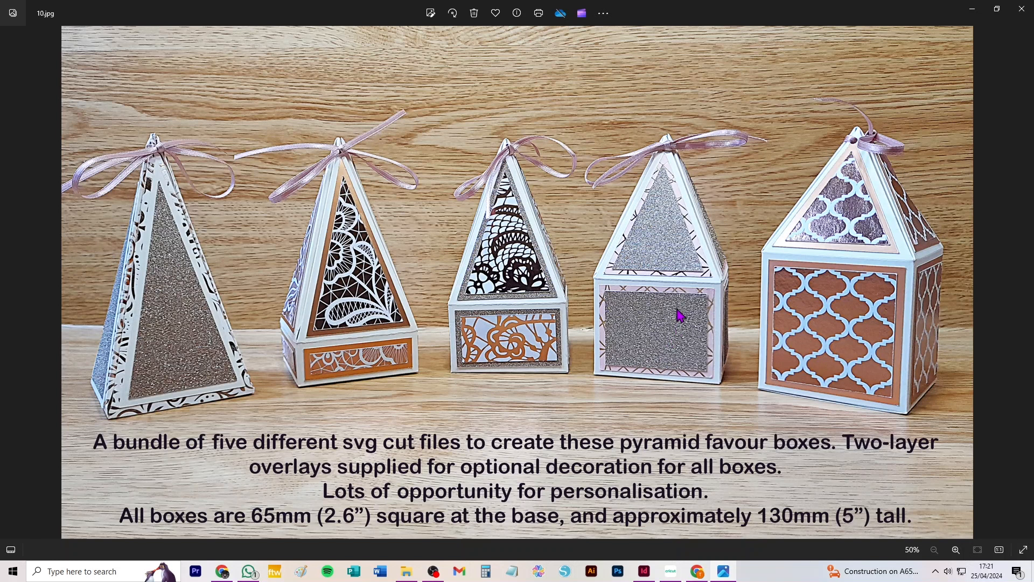
mouse_move(683, 307)
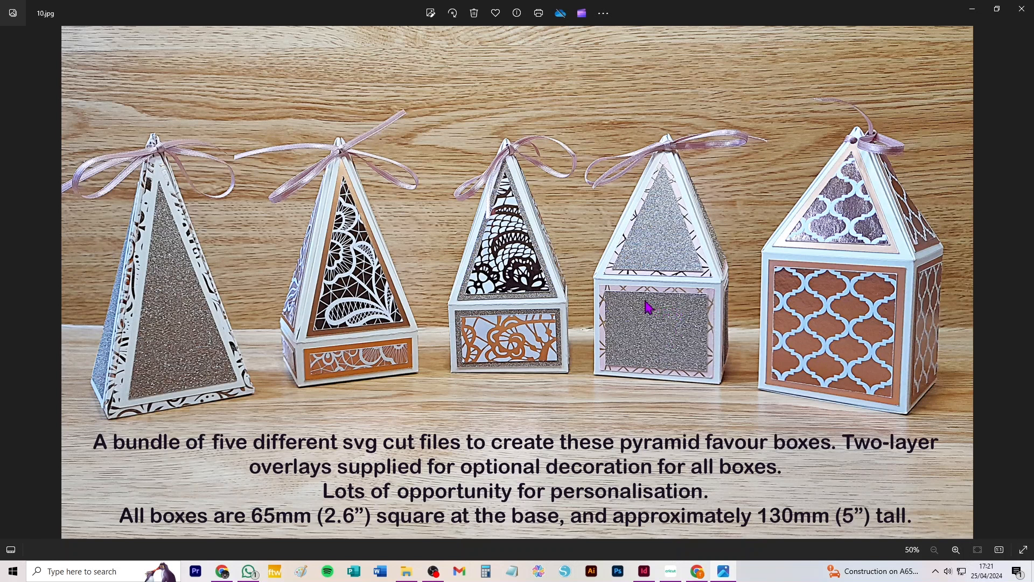
mouse_move(126, 430)
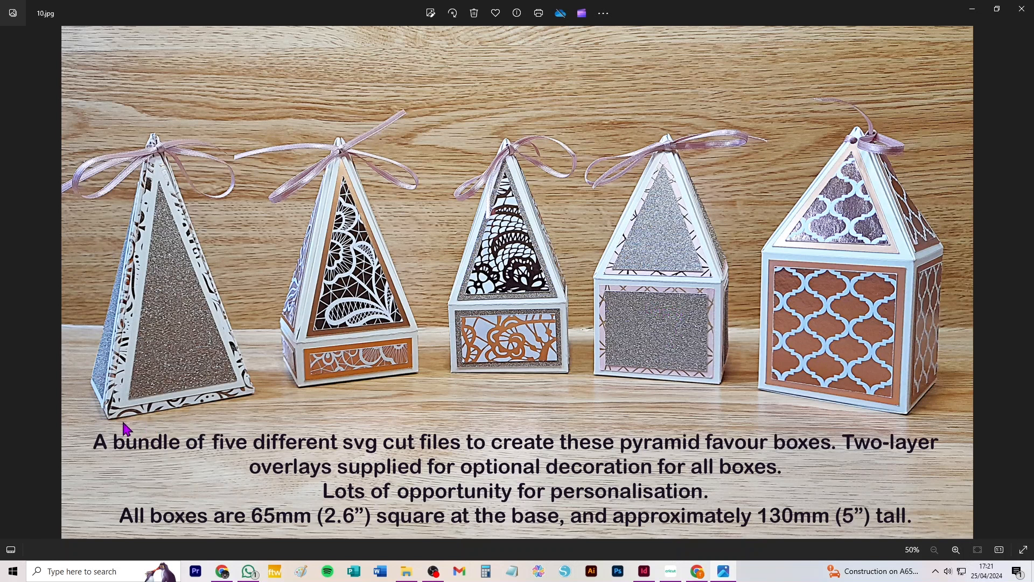
mouse_move(131, 443)
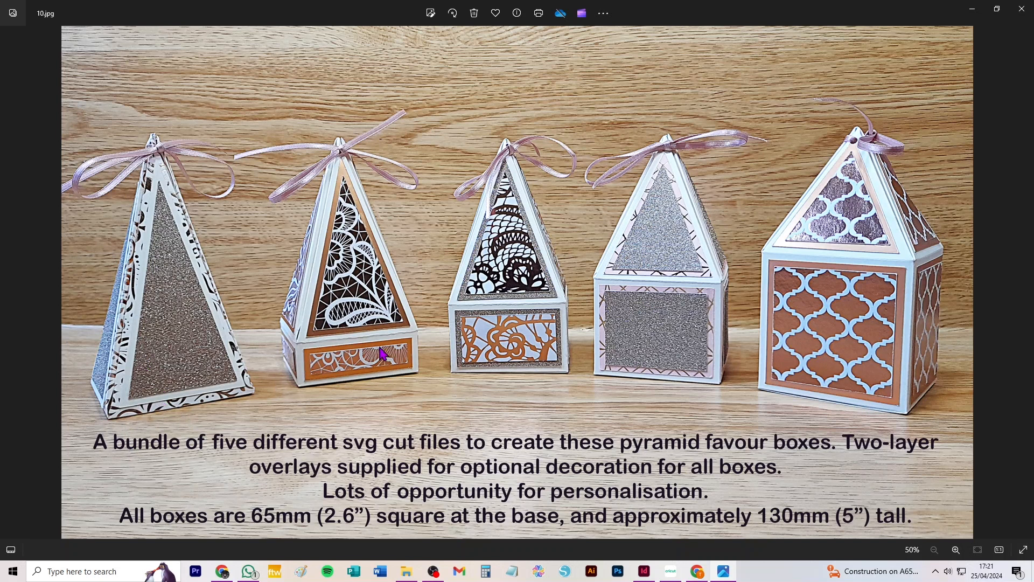
mouse_move(552, 343)
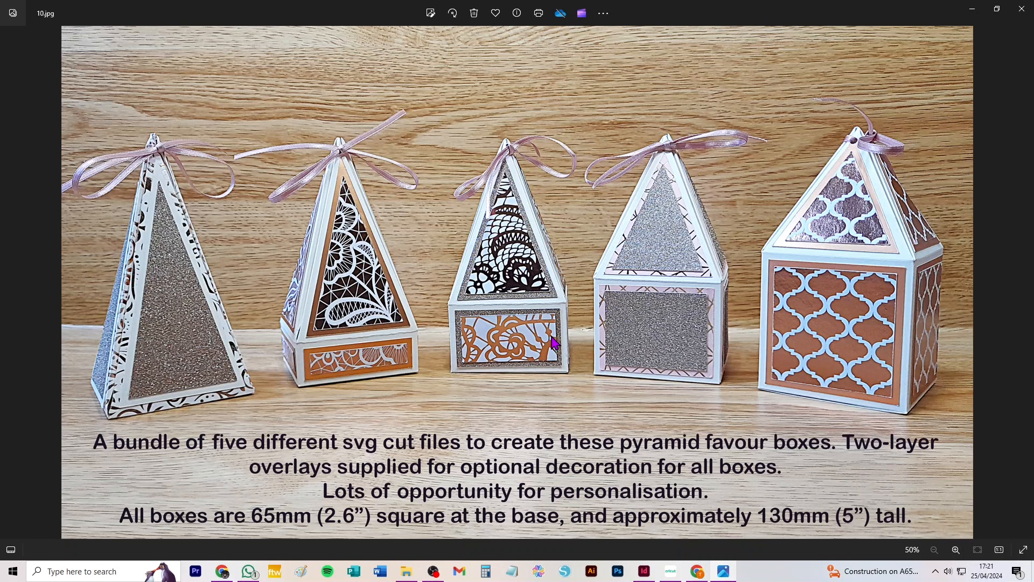
mouse_move(858, 280)
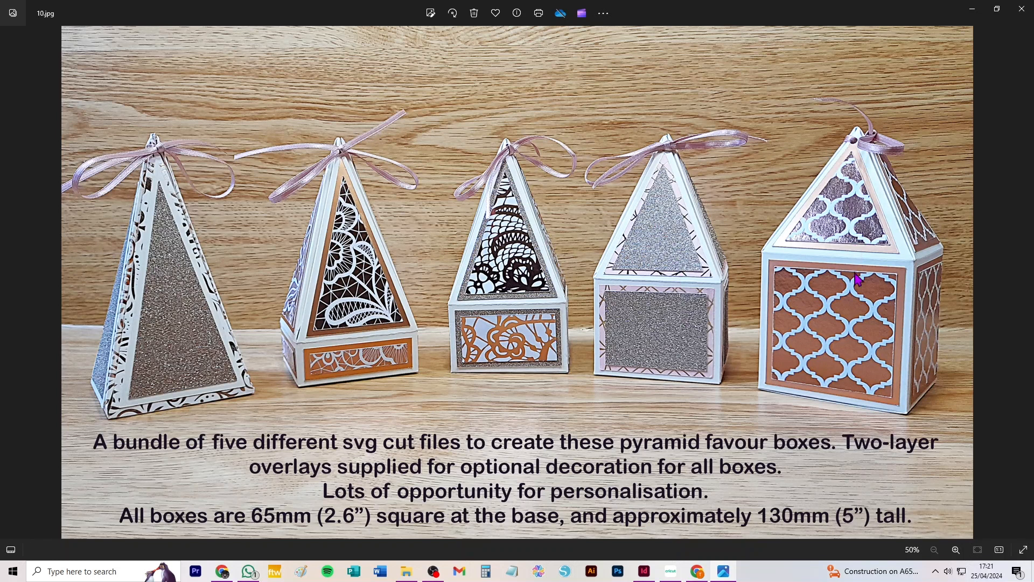
mouse_move(477, 362)
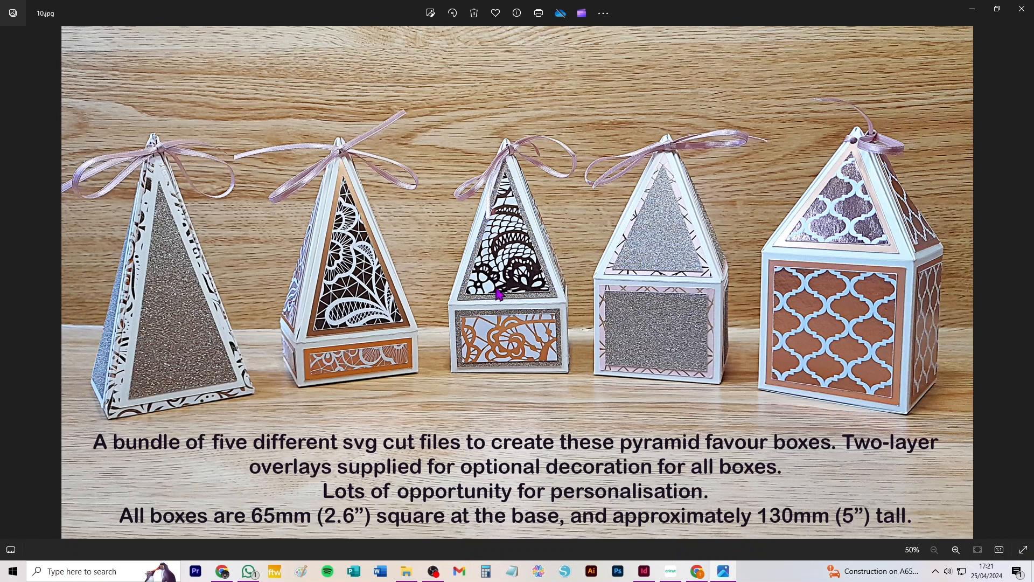
mouse_move(865, 289)
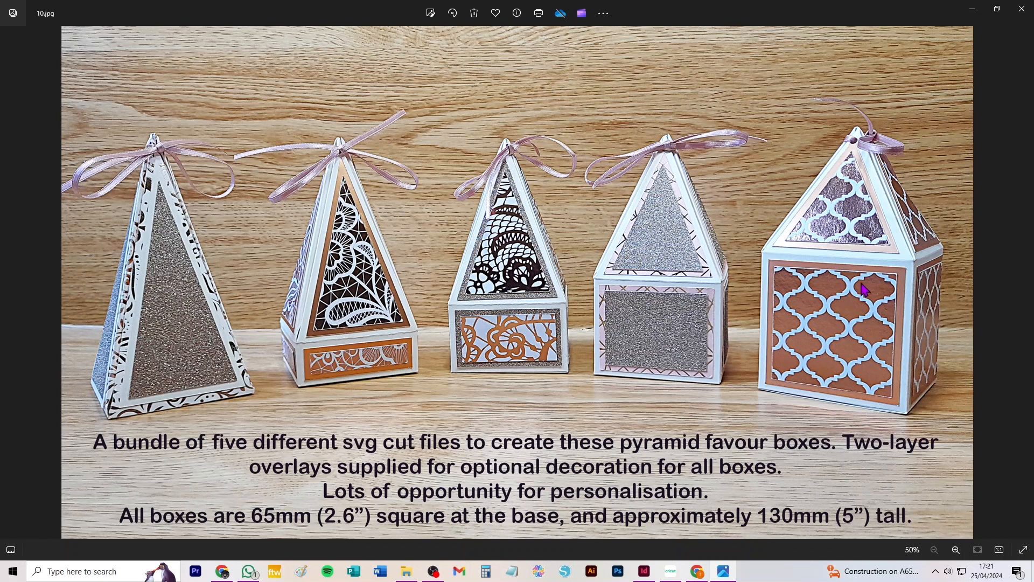
mouse_move(859, 298)
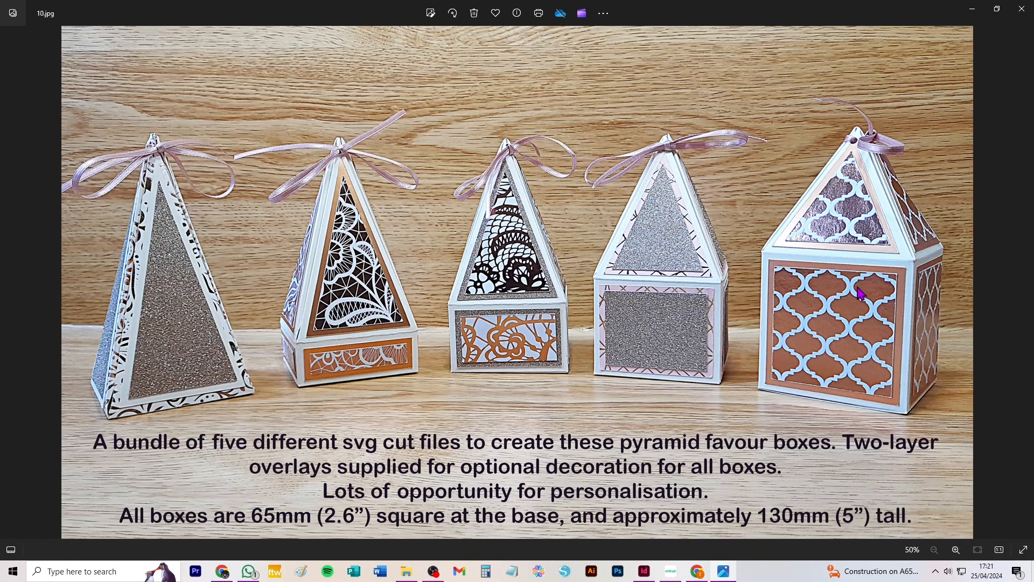
mouse_move(178, 311)
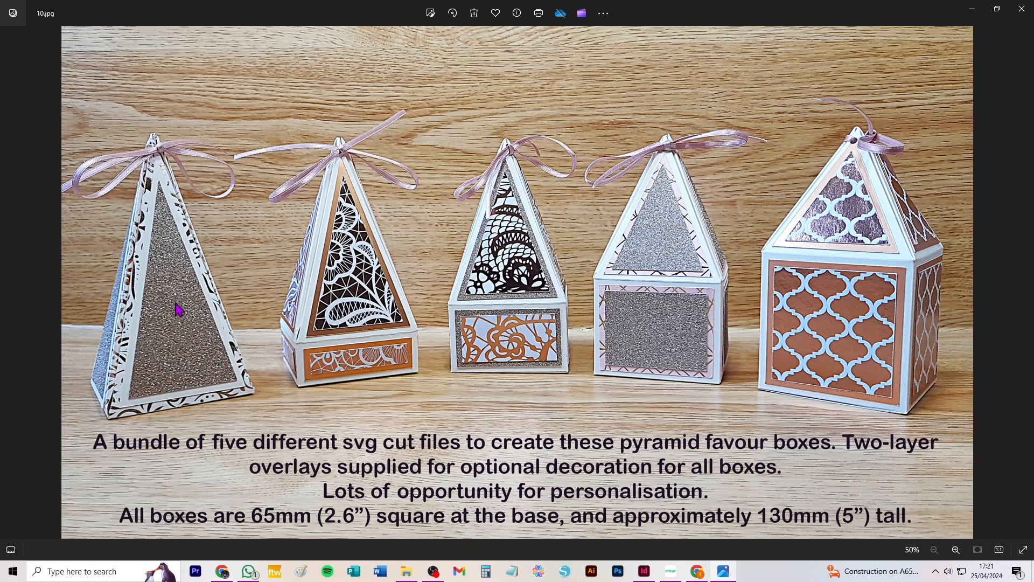
mouse_move(183, 297)
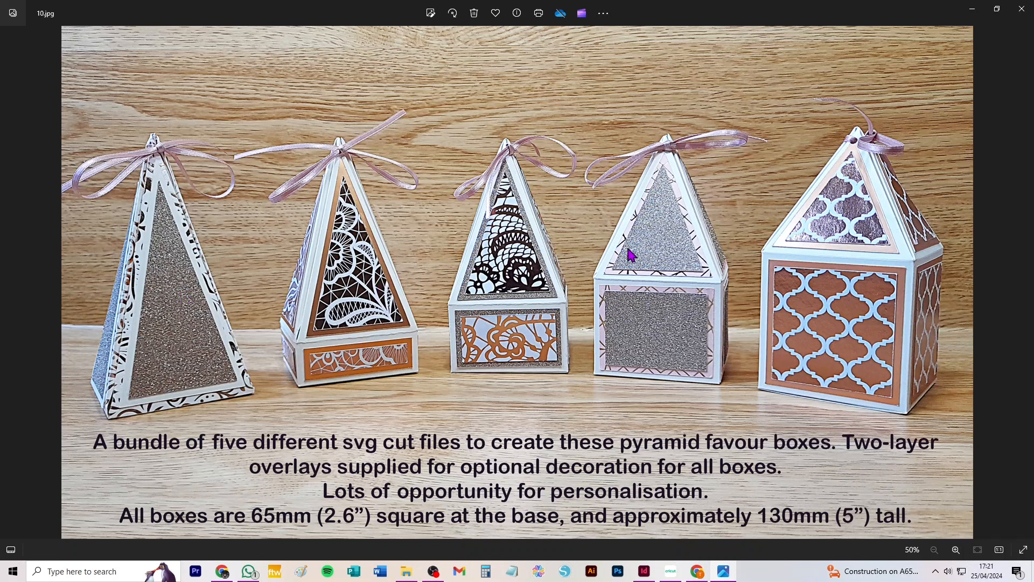
mouse_move(353, 287)
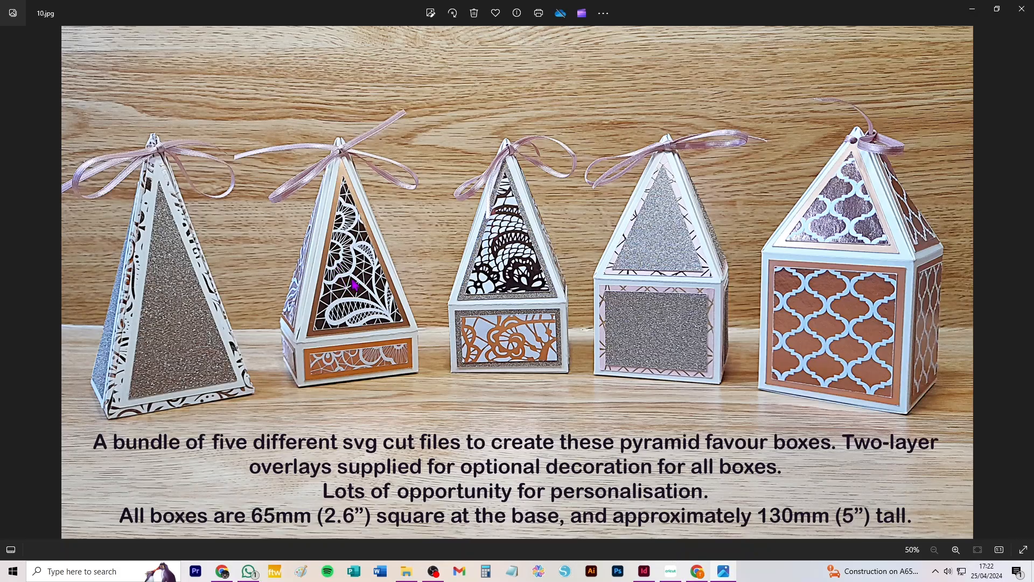
Zoom in on the lace box details, then back out to show the neighbouring boxes
click(955, 549)
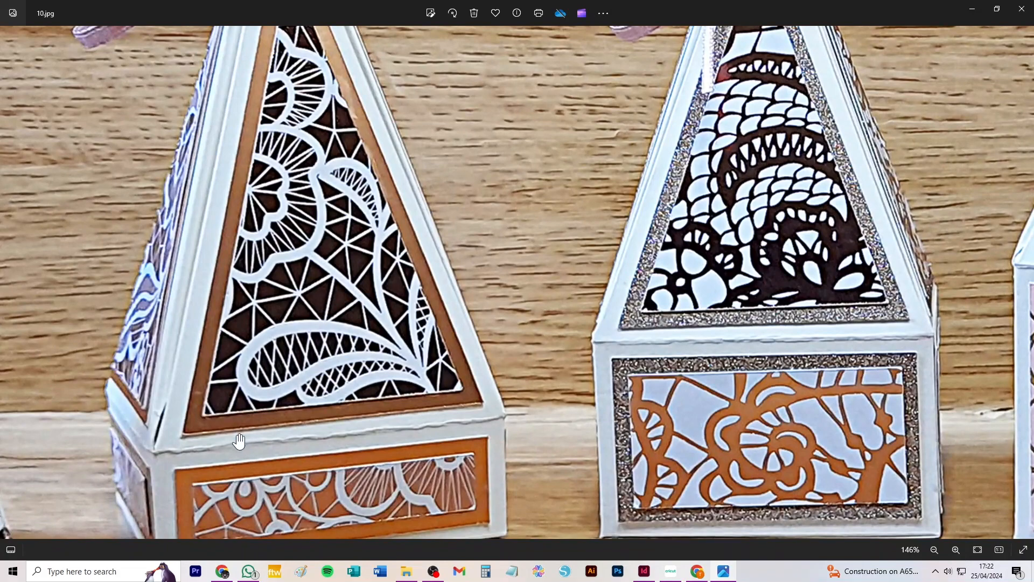
mouse_move(410, 265)
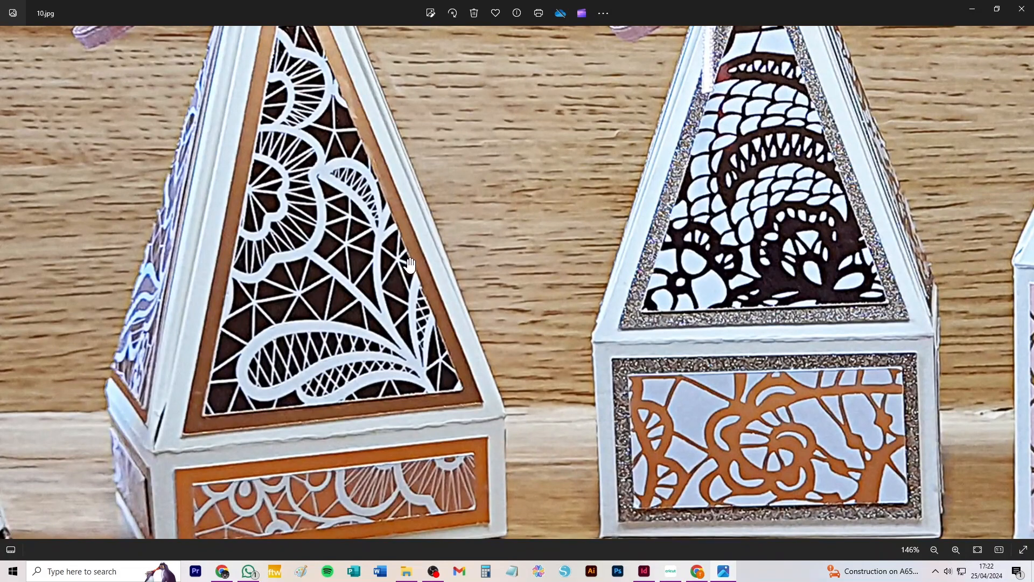
click(935, 549)
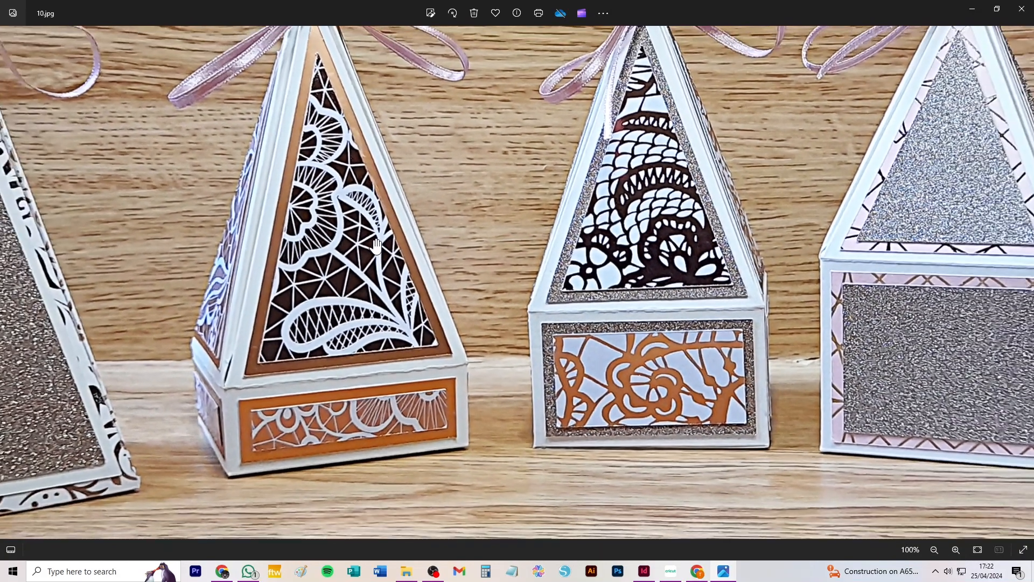
click(936, 549)
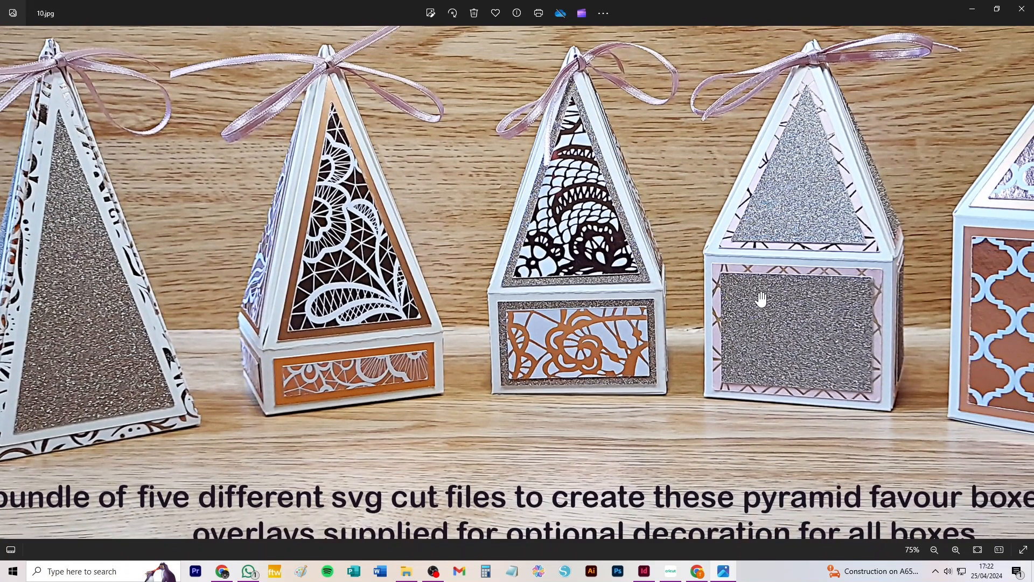
mouse_move(543, 267)
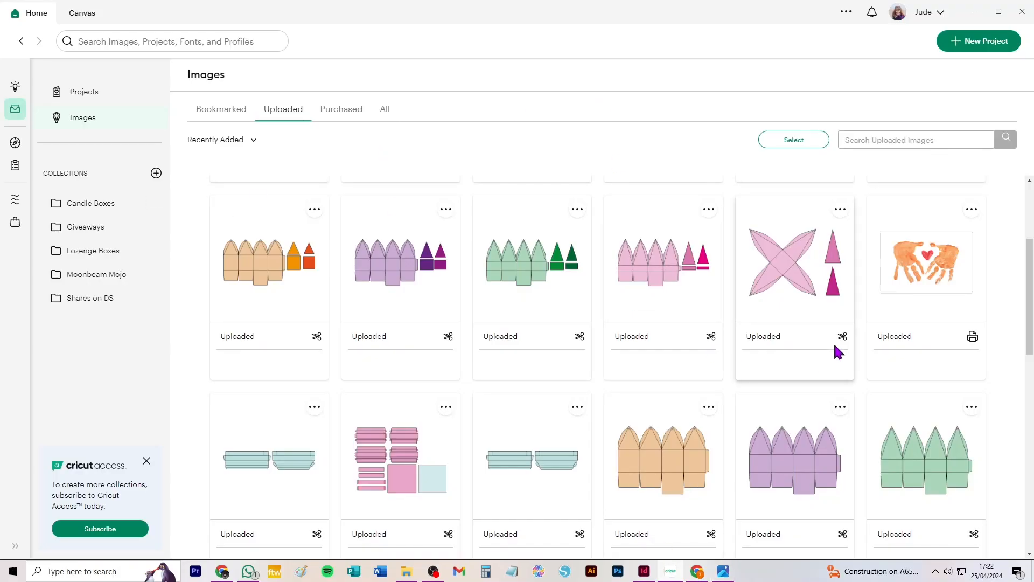
mouse_move(791, 255)
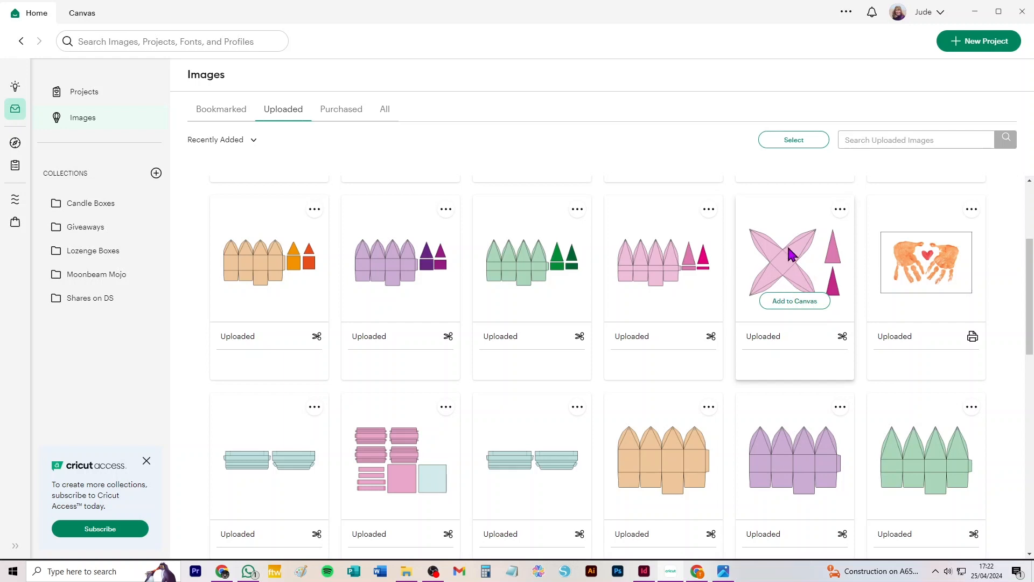
mouse_move(794, 307)
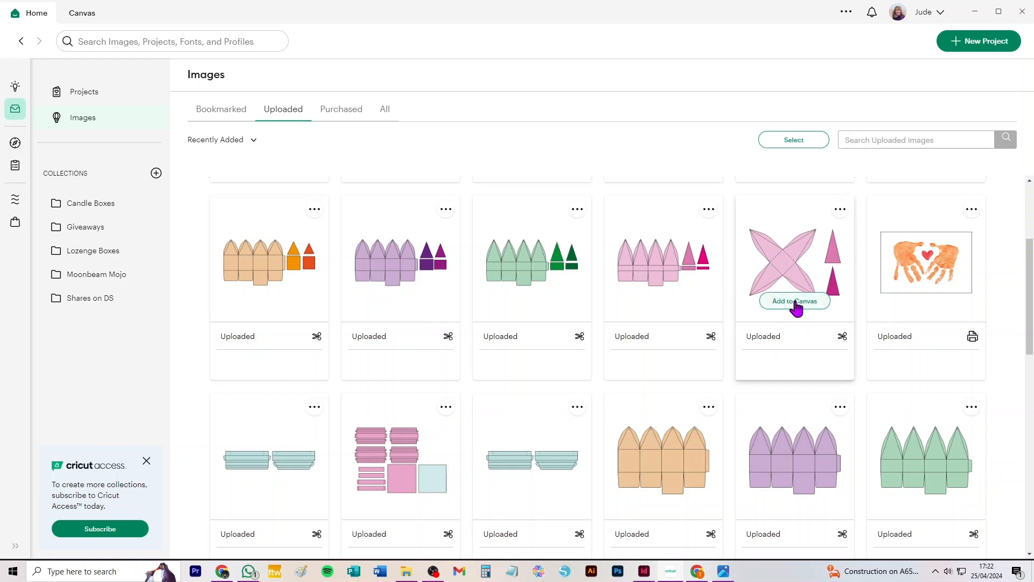
Add the uploaded pink pyramid box design with its two triangle overlays to the canvas
click(794, 300)
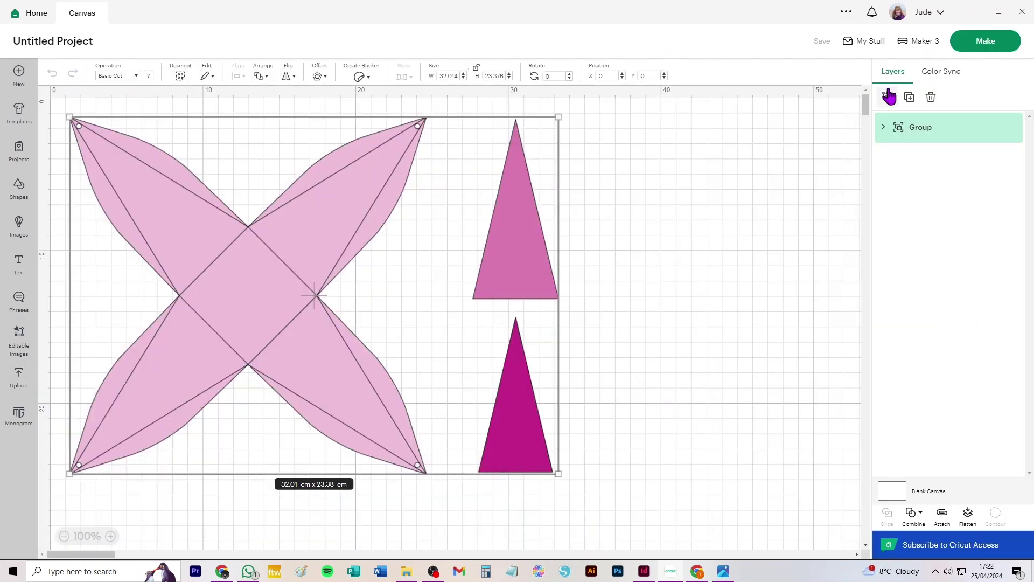
mouse_move(547, 111)
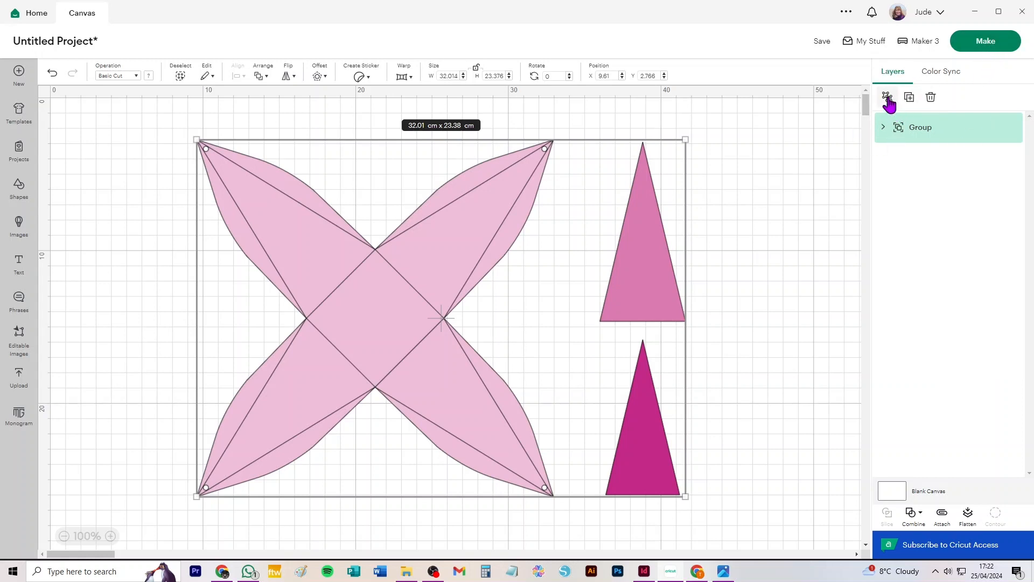
mouse_move(886, 97)
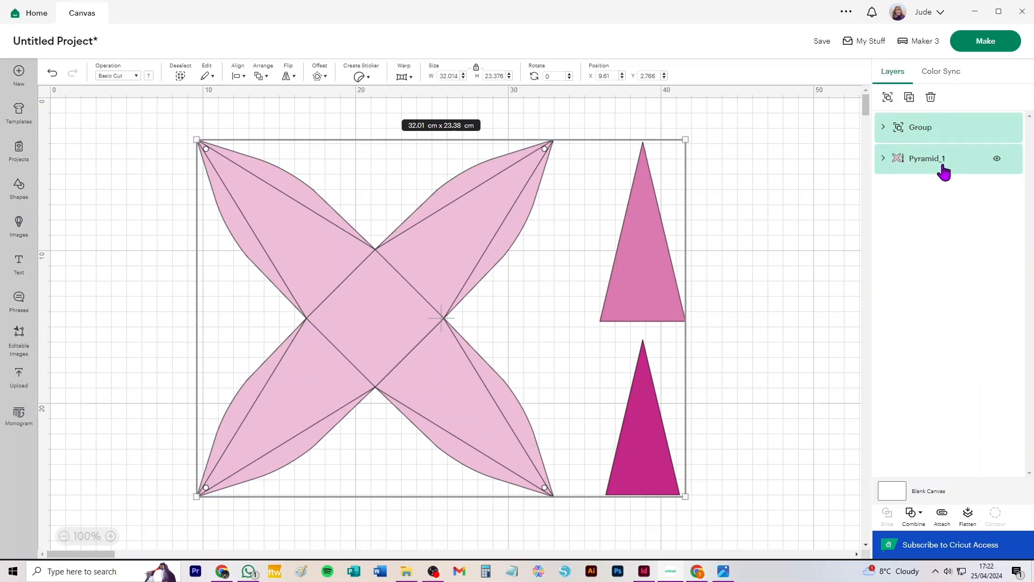
mouse_move(937, 164)
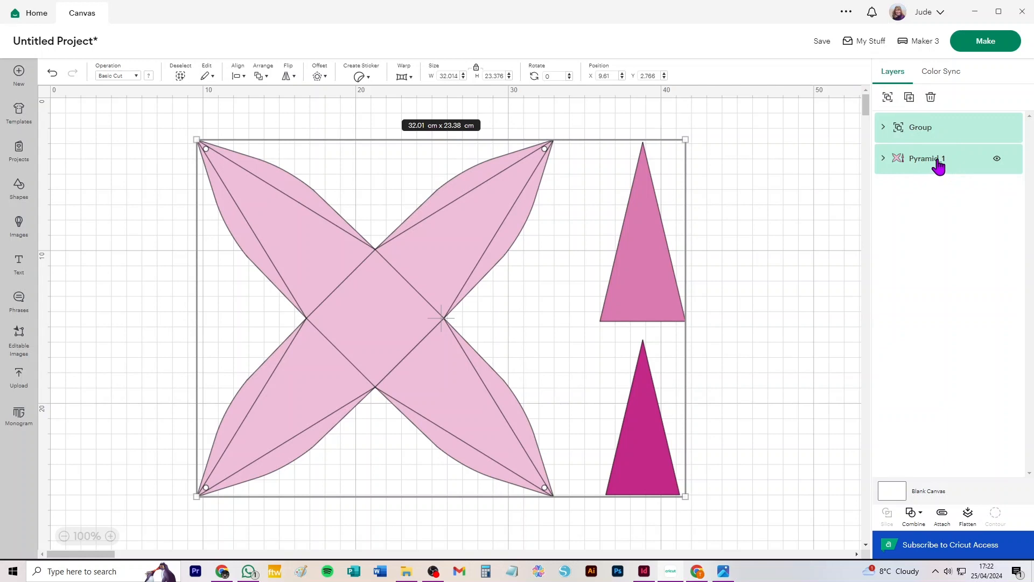
mouse_move(942, 128)
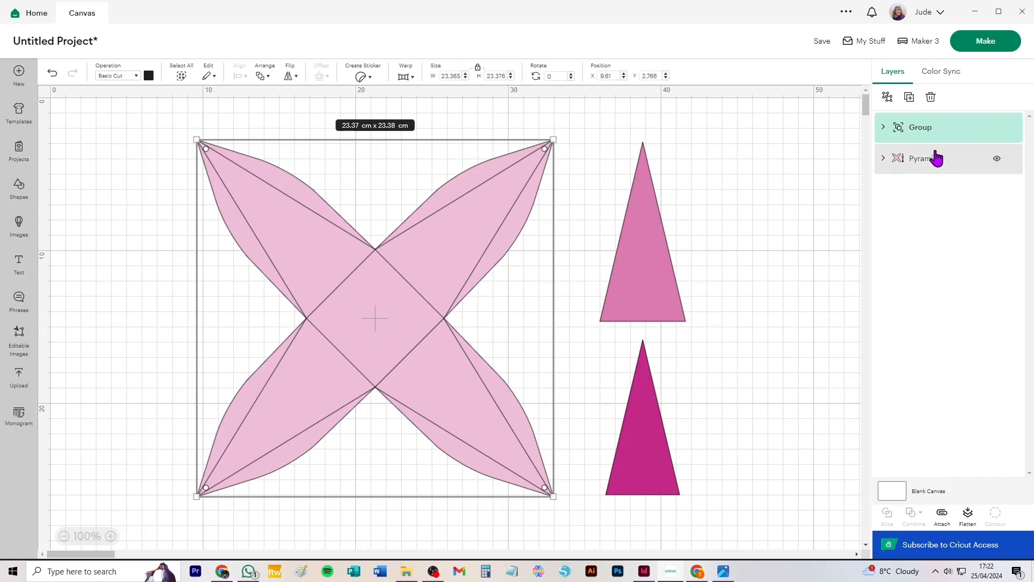
mouse_move(956, 140)
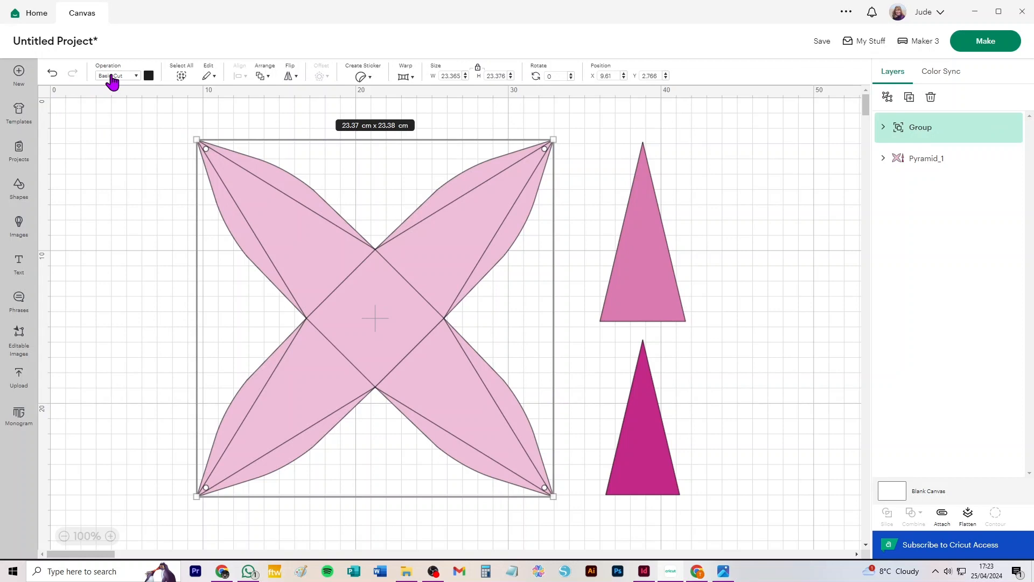
Set the pyramid net's fold-line group to Score and expand it in the Layers panel
click(117, 75)
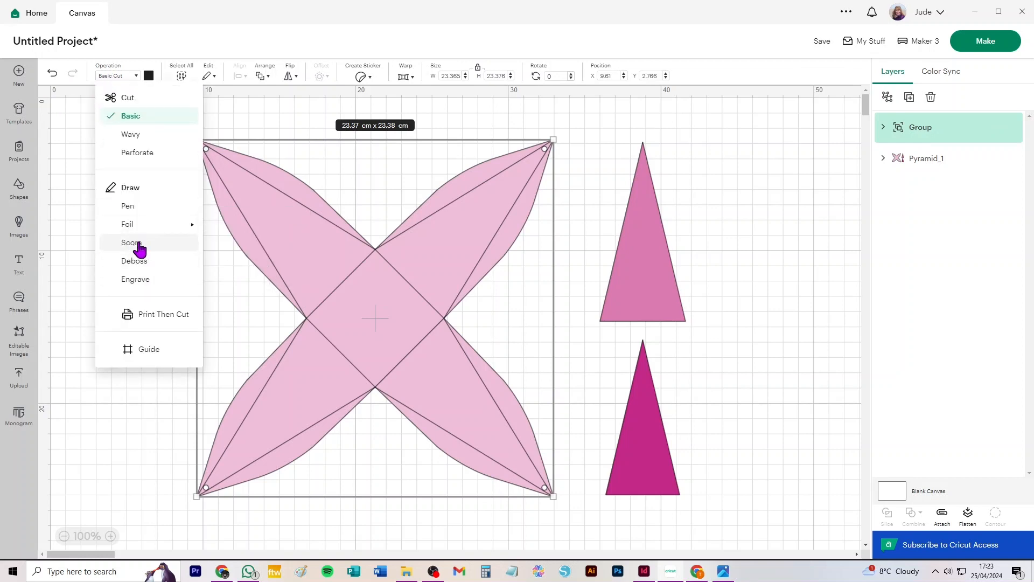
click(132, 243)
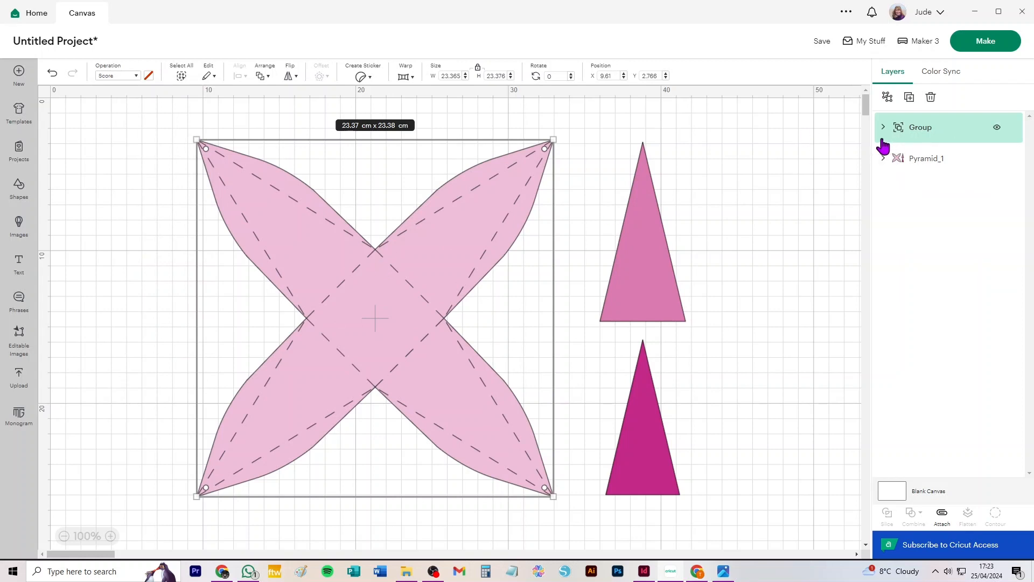
click(883, 127)
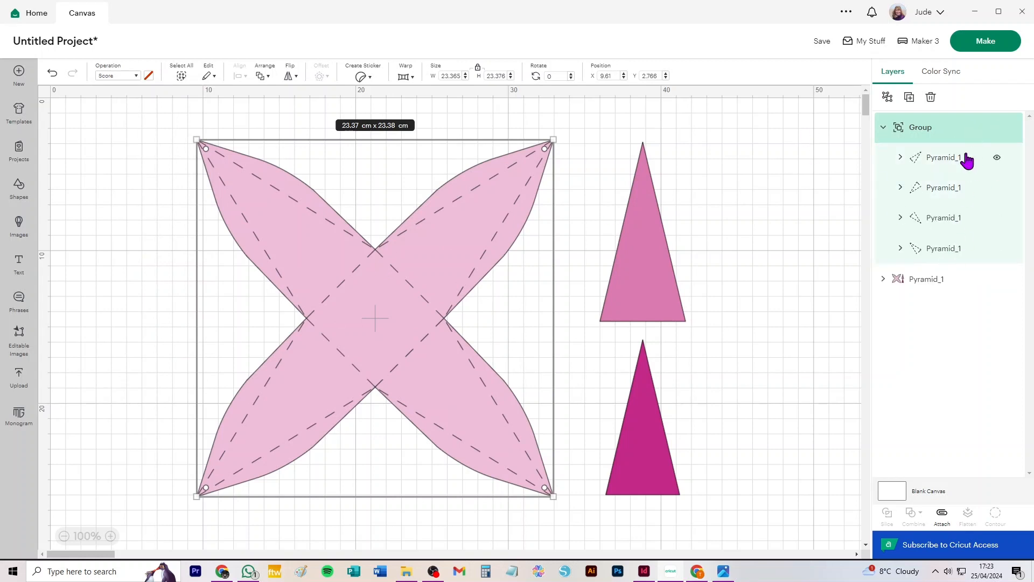
mouse_move(935, 334)
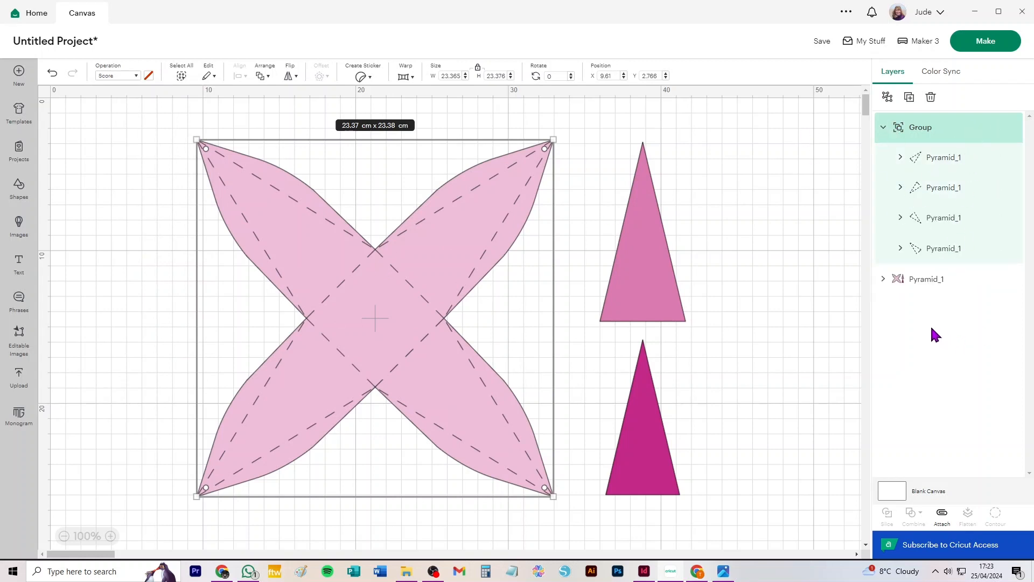
Ungroup Pyramid_1, then attach the score lines to the net outline, leaving the triangles separate
click(926, 278)
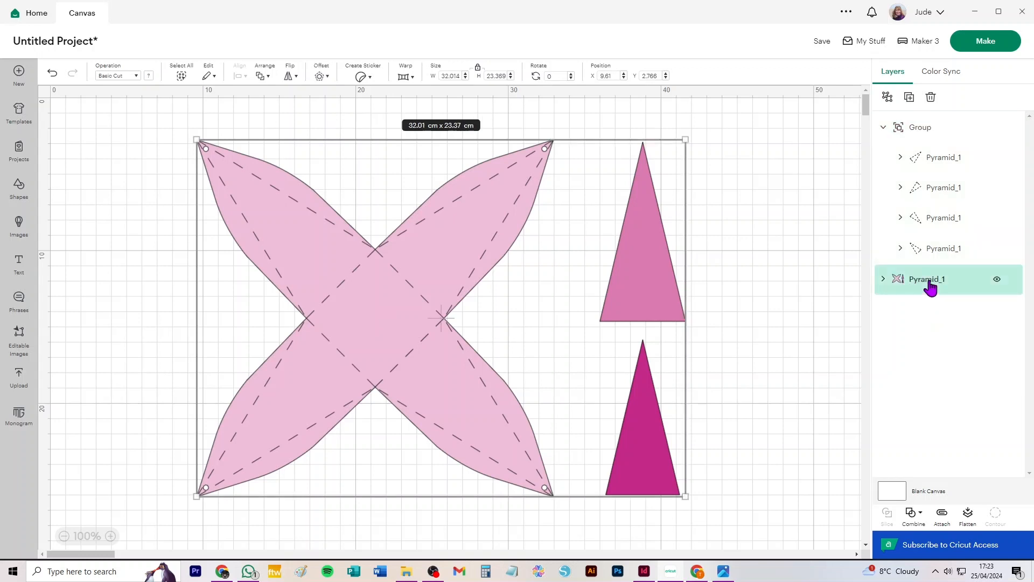
mouse_move(503, 289)
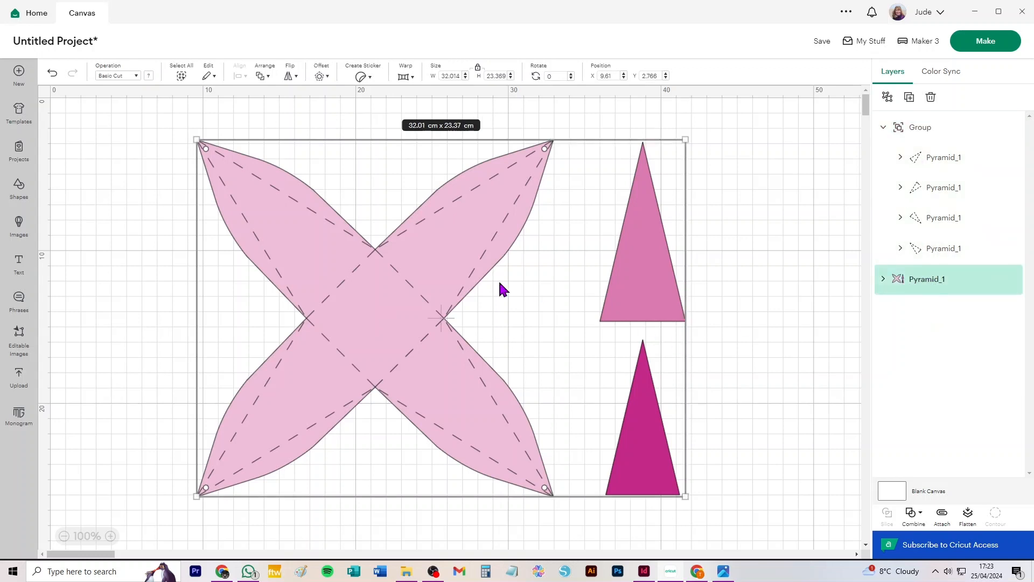
click(887, 97)
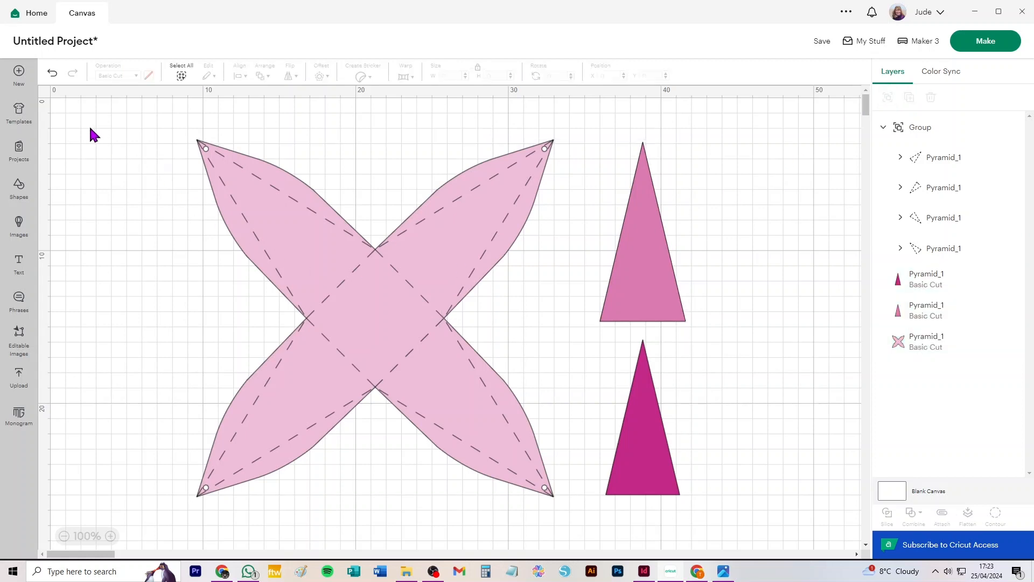
mouse_move(136, 131)
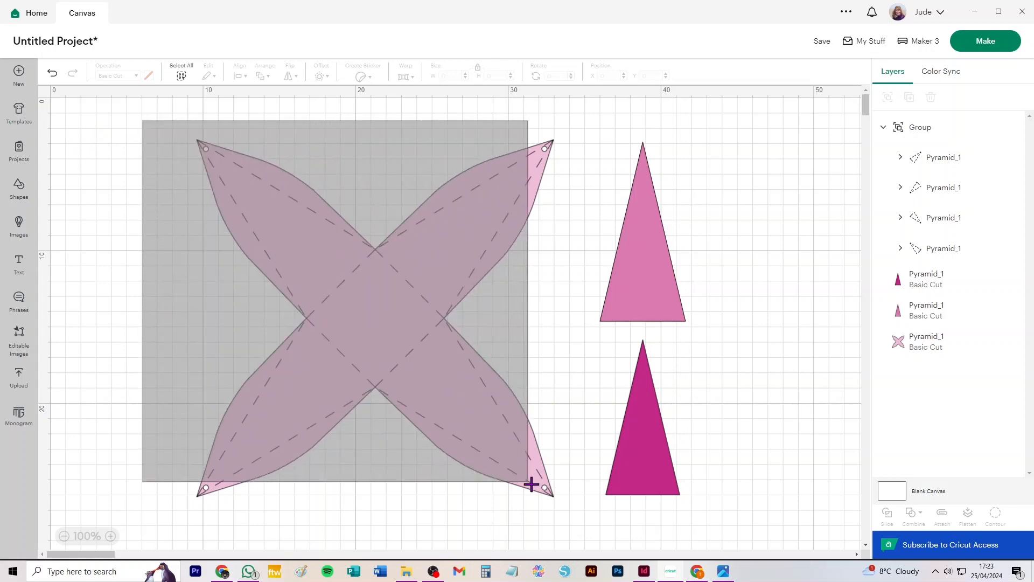
click(374, 319)
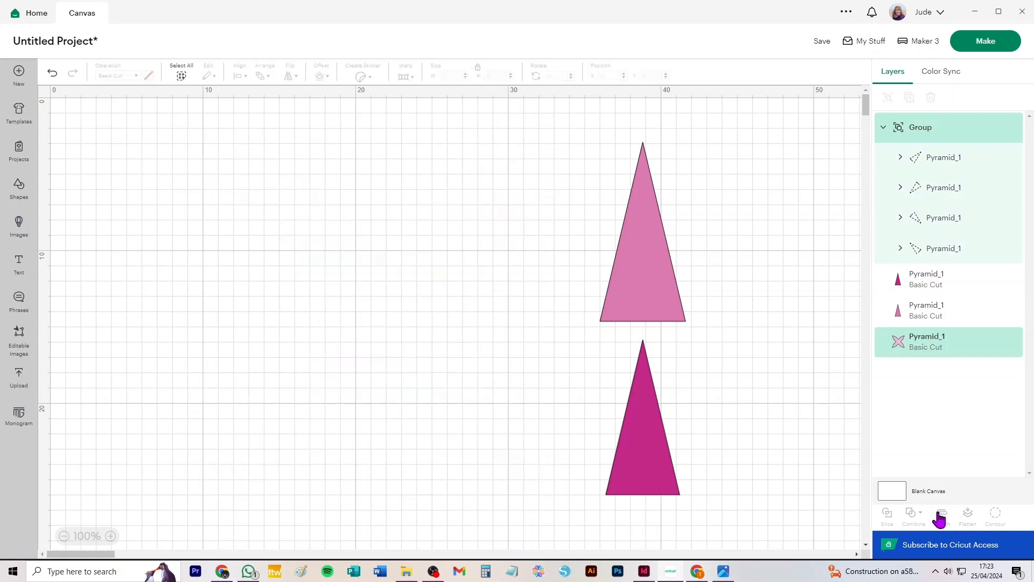
click(942, 516)
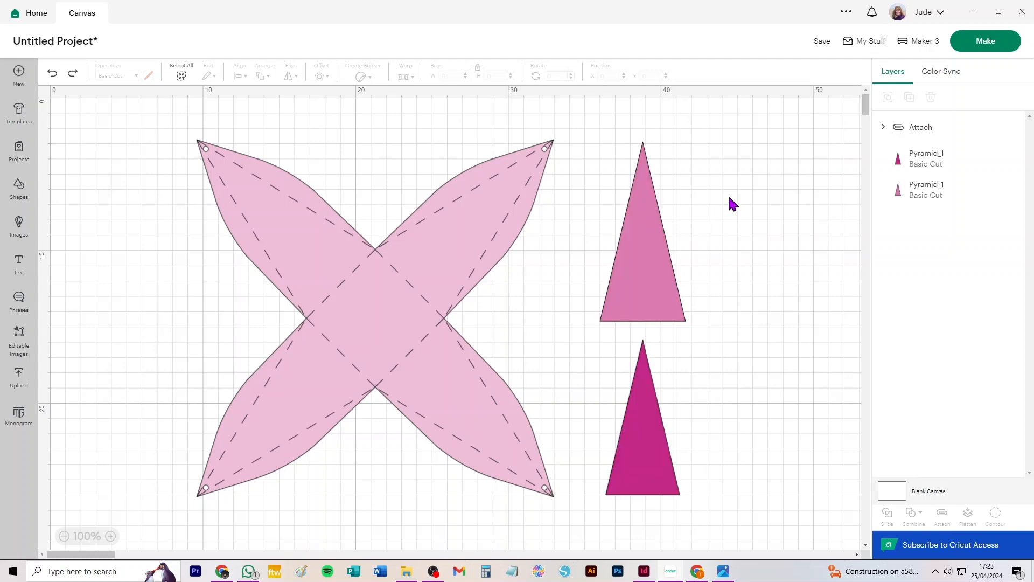
mouse_move(744, 323)
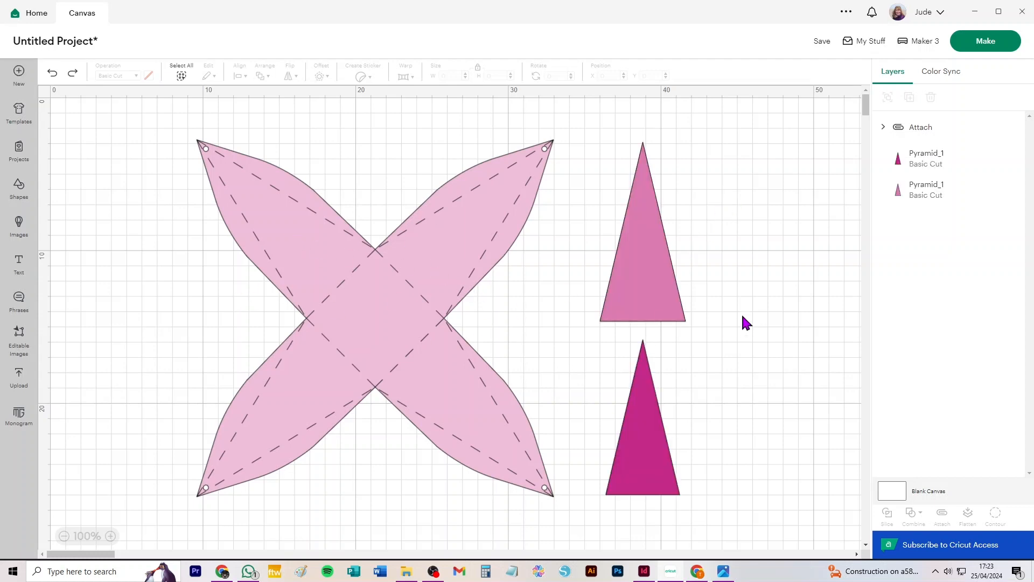
Select both triangle overlays on the canvas and in the Layers panel
click(641, 425)
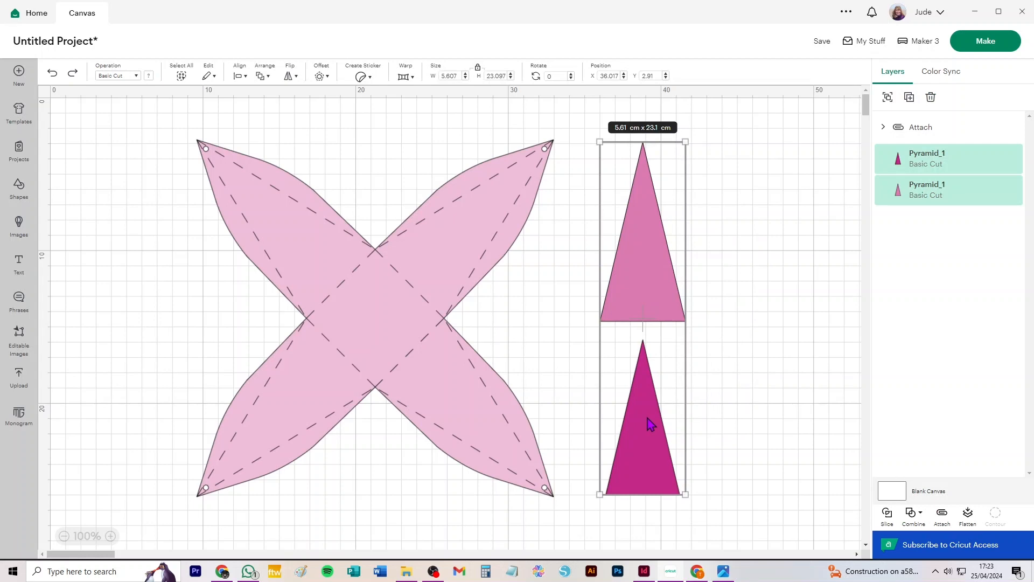
mouse_move(650, 283)
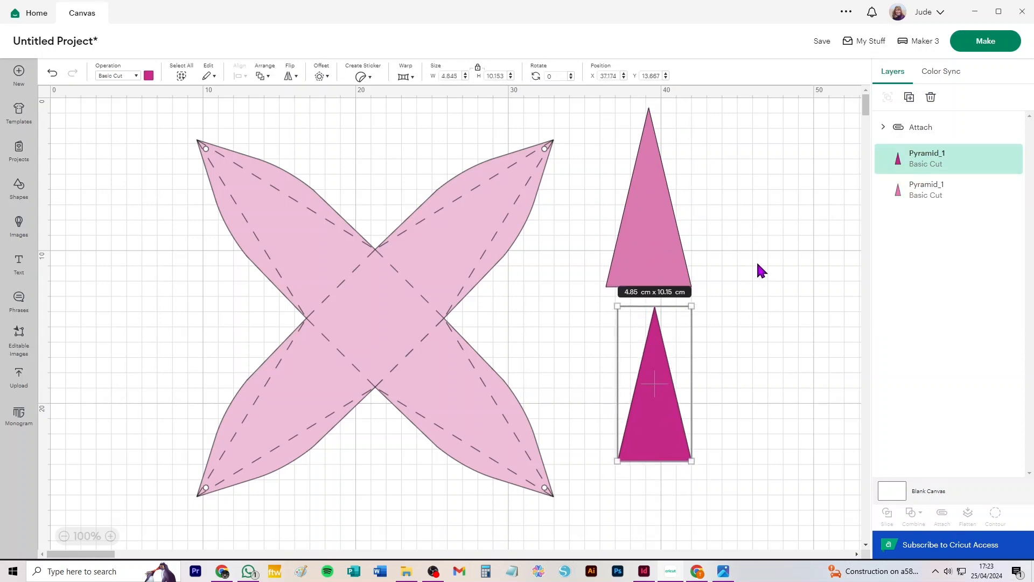
click(926, 190)
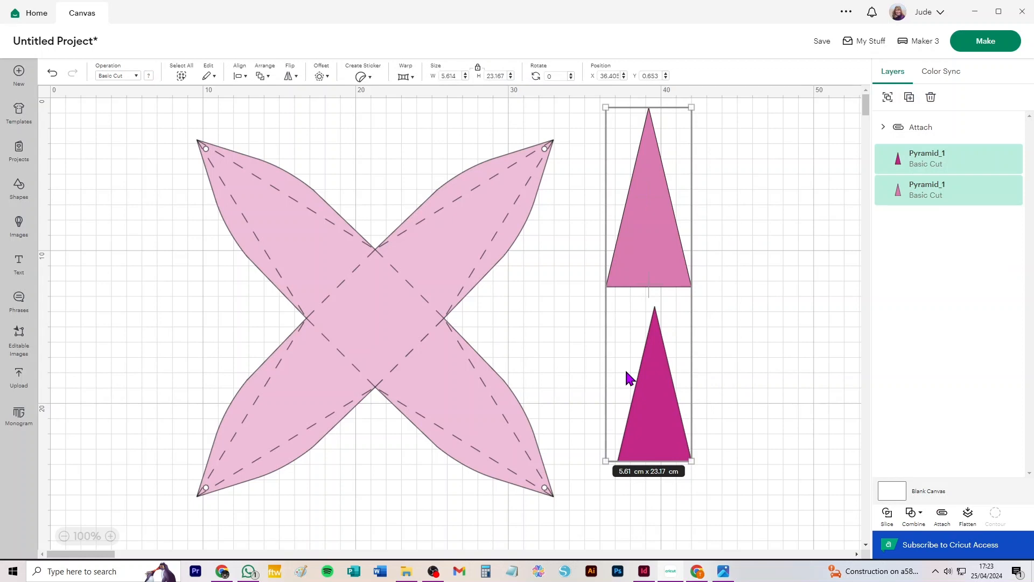
mouse_move(931, 97)
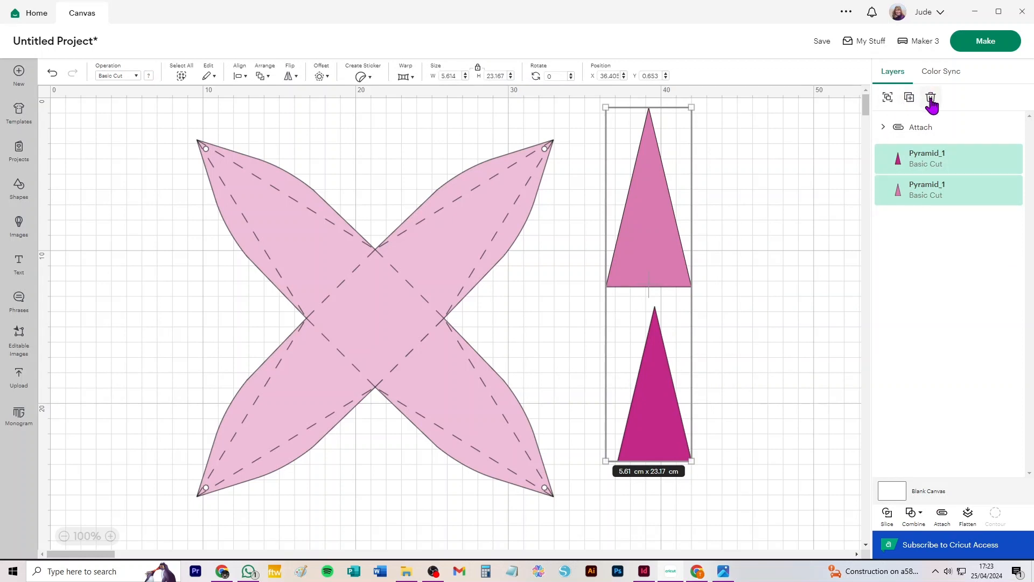
mouse_move(910, 100)
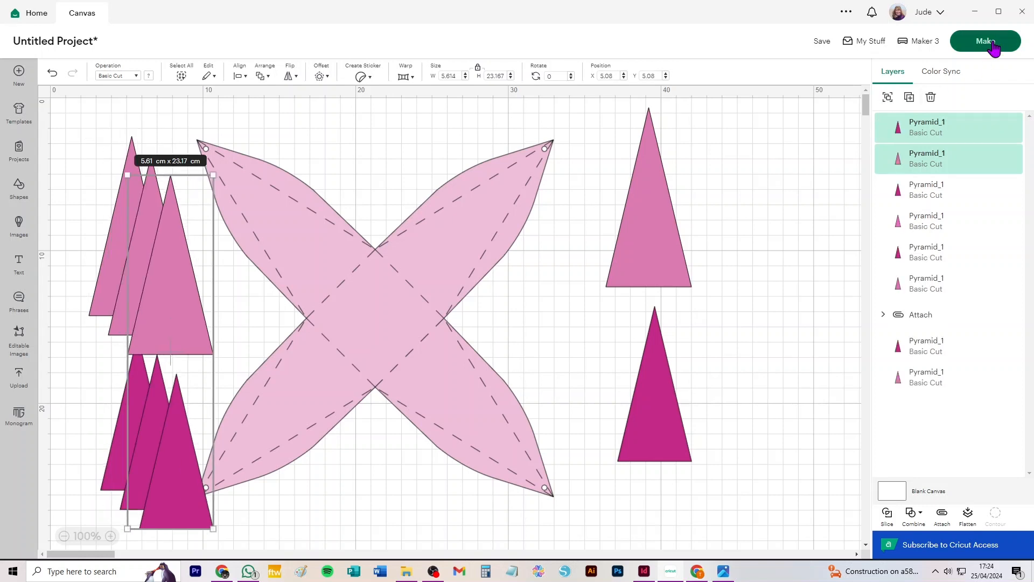
Send the design to the mats without saving and set mat 2 to a 30.5 cm square
click(984, 40)
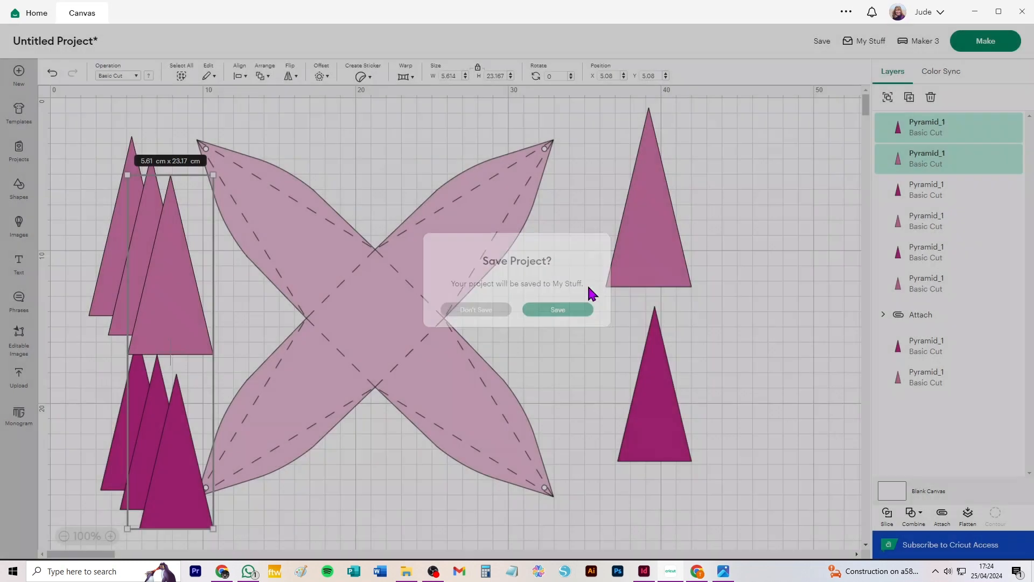
click(556, 309)
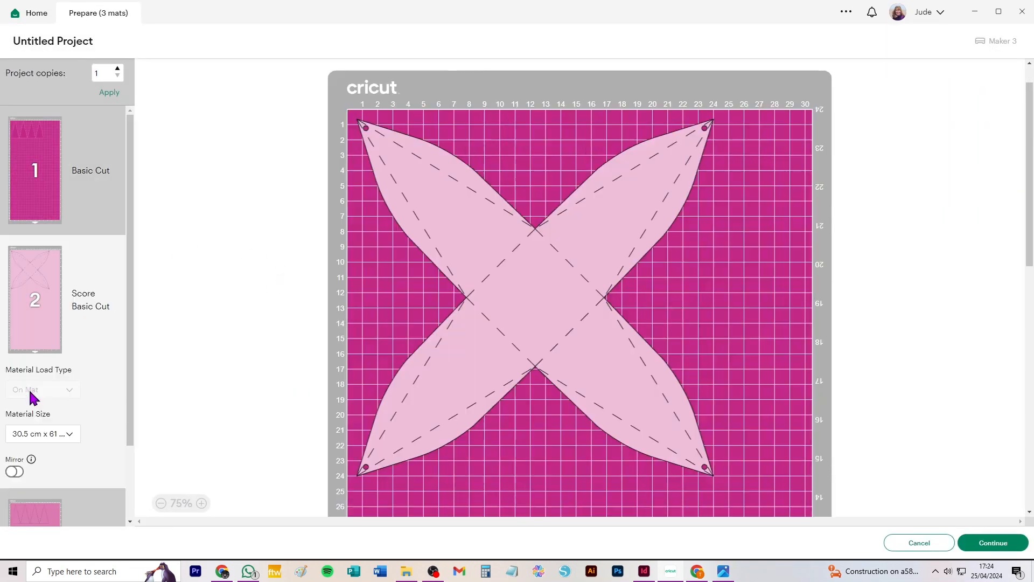
click(42, 343)
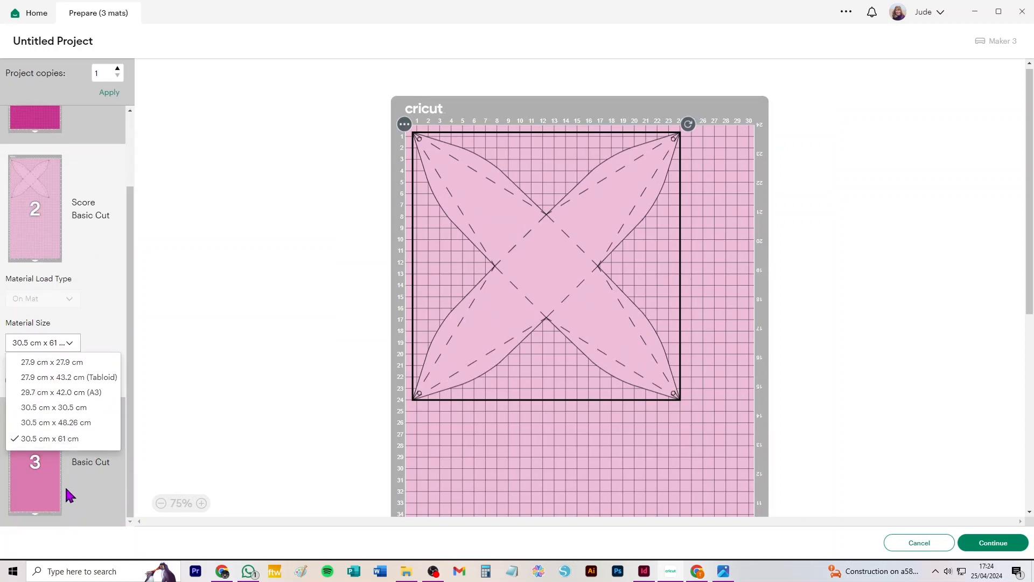
click(54, 407)
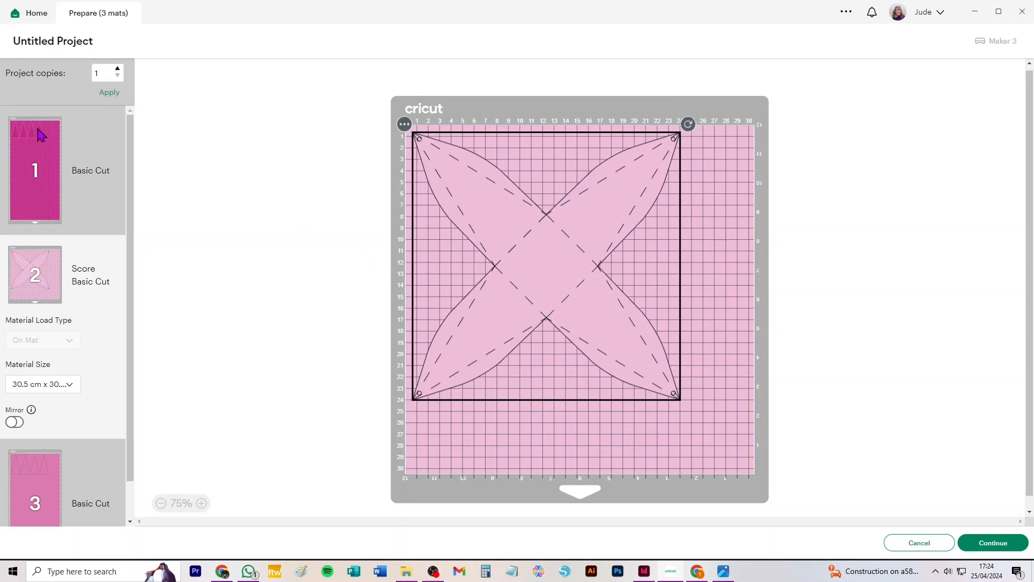
Set mat 1 to a smaller paper size and mat 4 to 14.8 cm x 21 cm
click(35, 170)
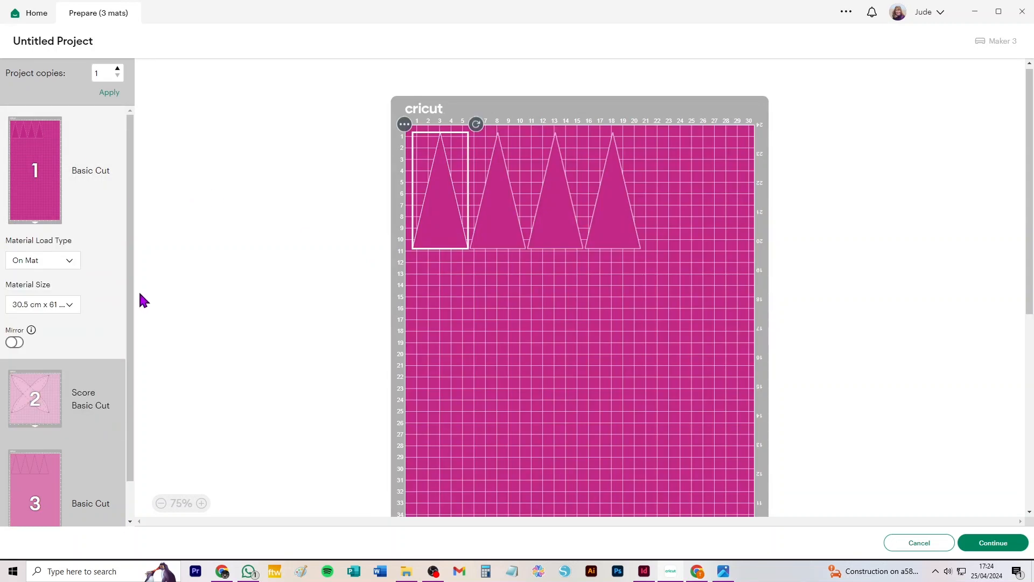
click(42, 304)
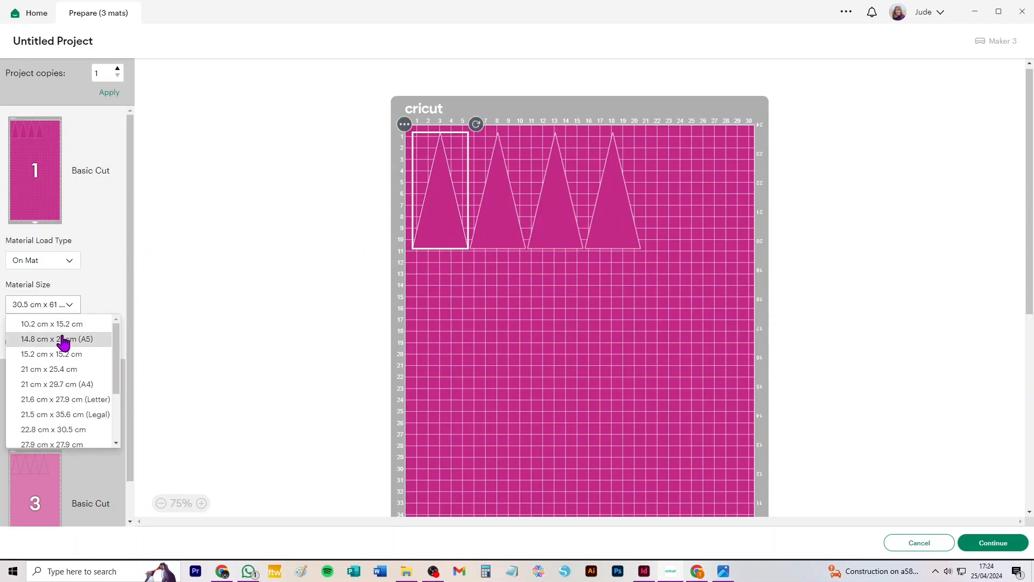
click(56, 338)
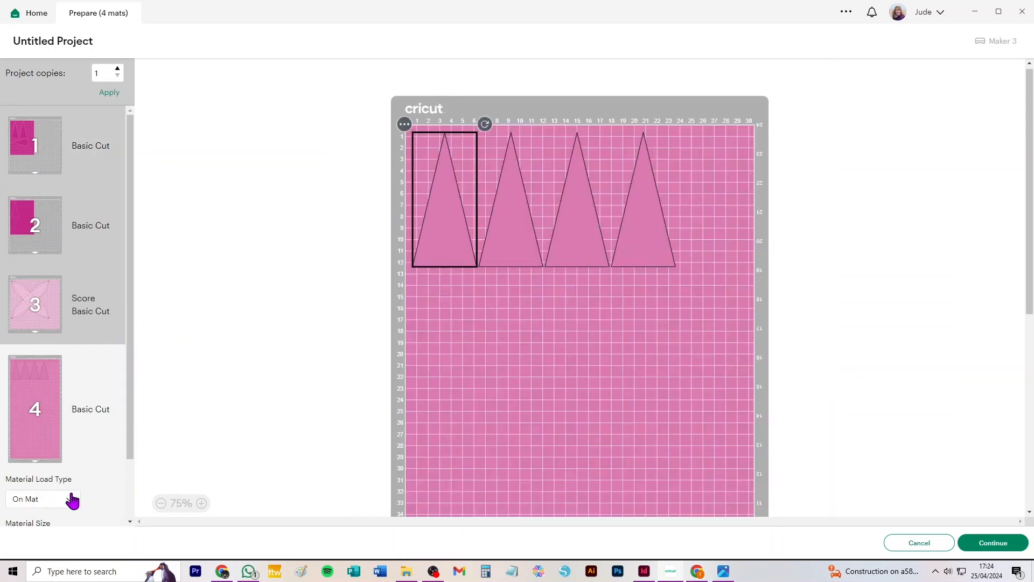
click(42, 498)
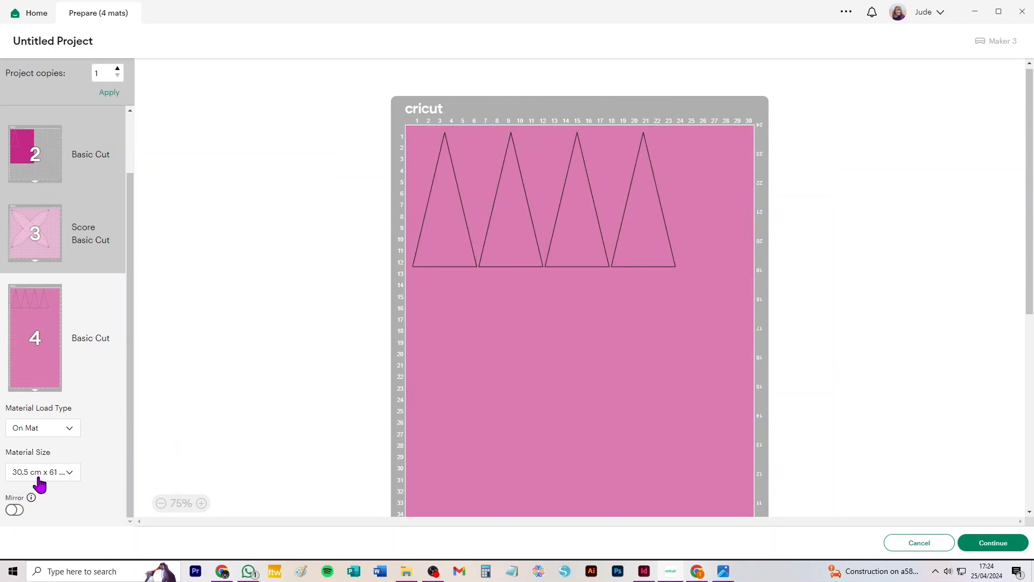
click(42, 472)
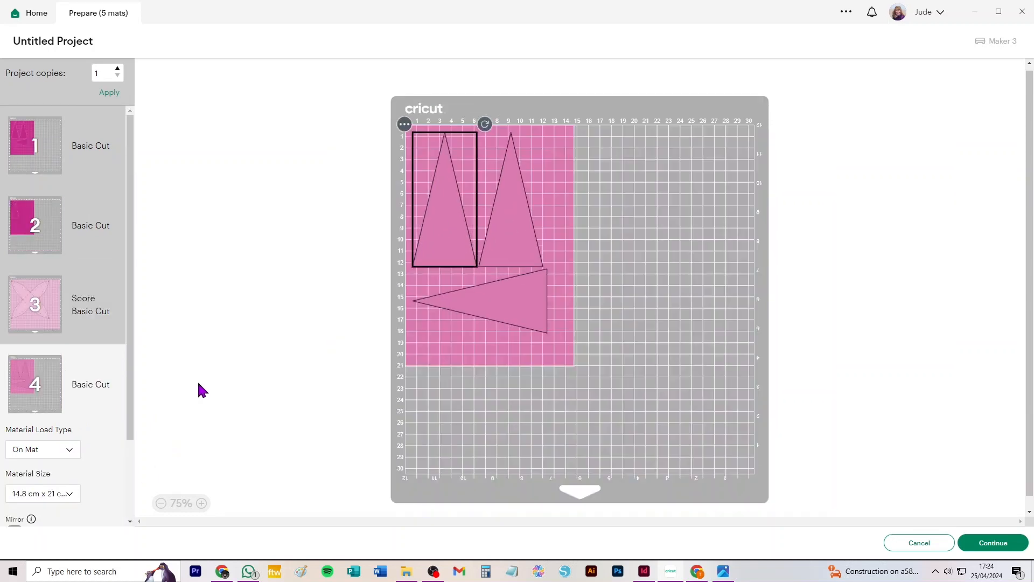
mouse_move(275, 312)
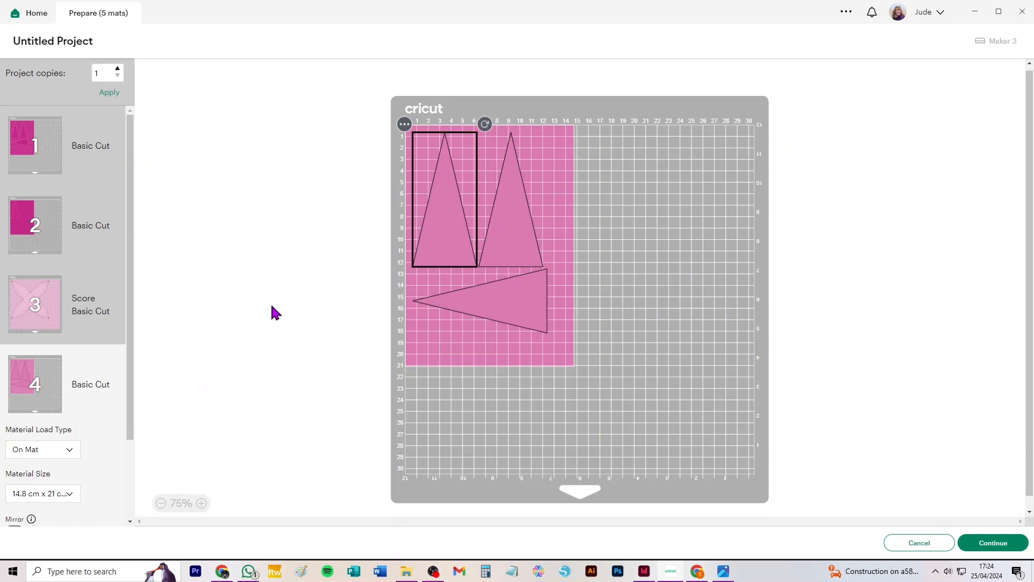
mouse_move(268, 304)
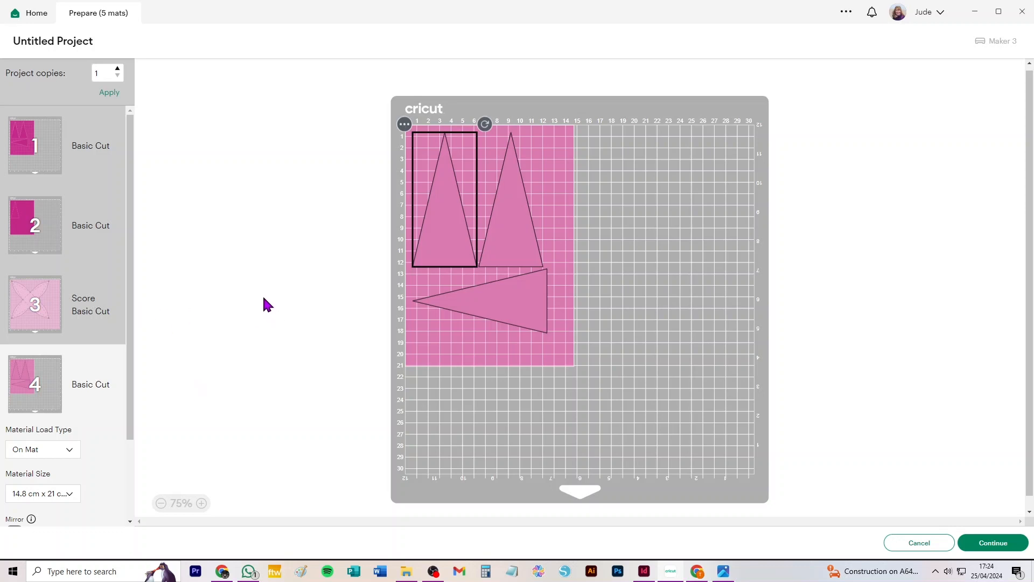
mouse_move(207, 327)
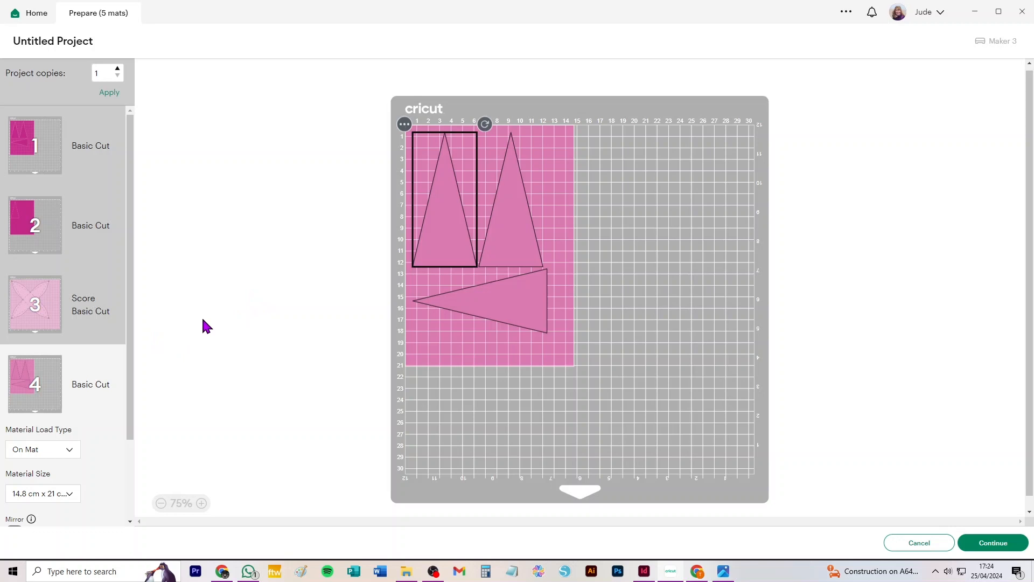
mouse_move(992, 542)
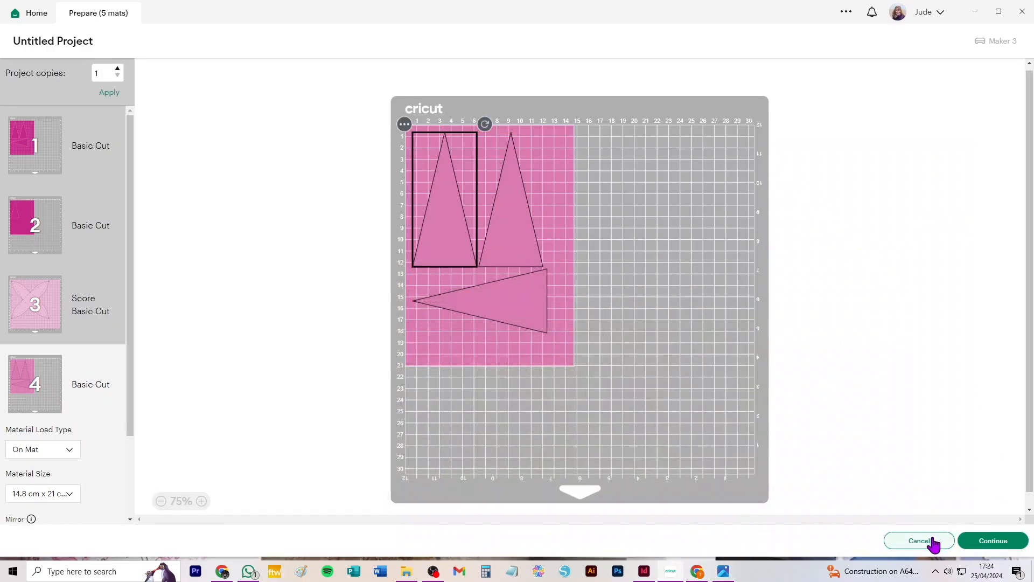
Cancel the mat preview and add the orange pyramid favour box upload to a fresh canvas
click(919, 540)
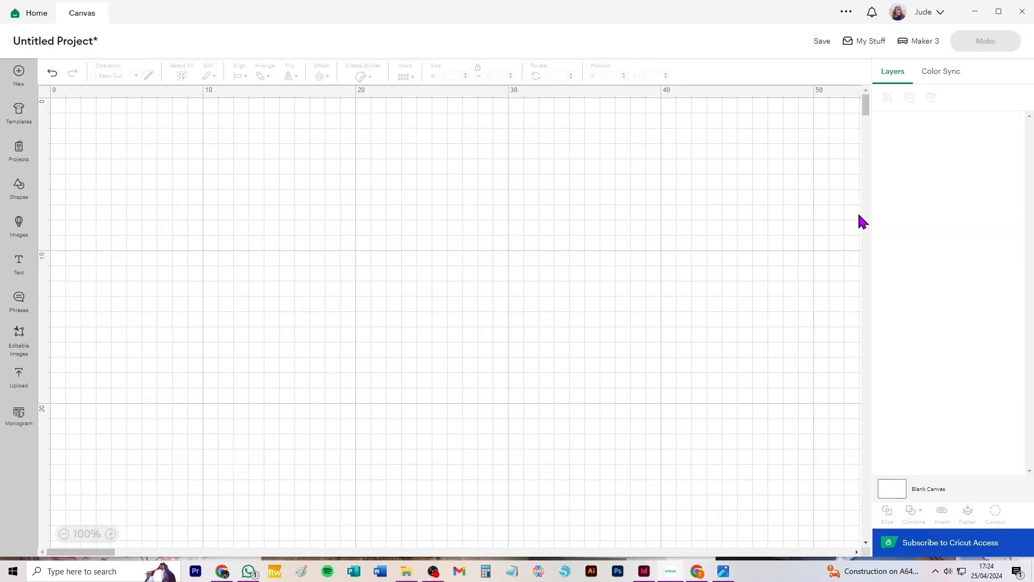
mouse_move(18, 373)
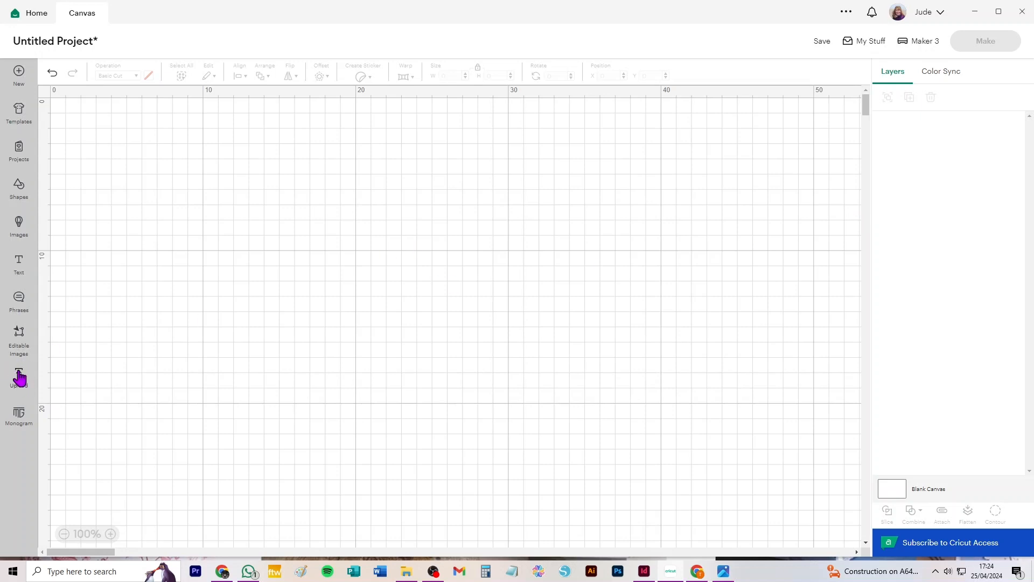
click(19, 376)
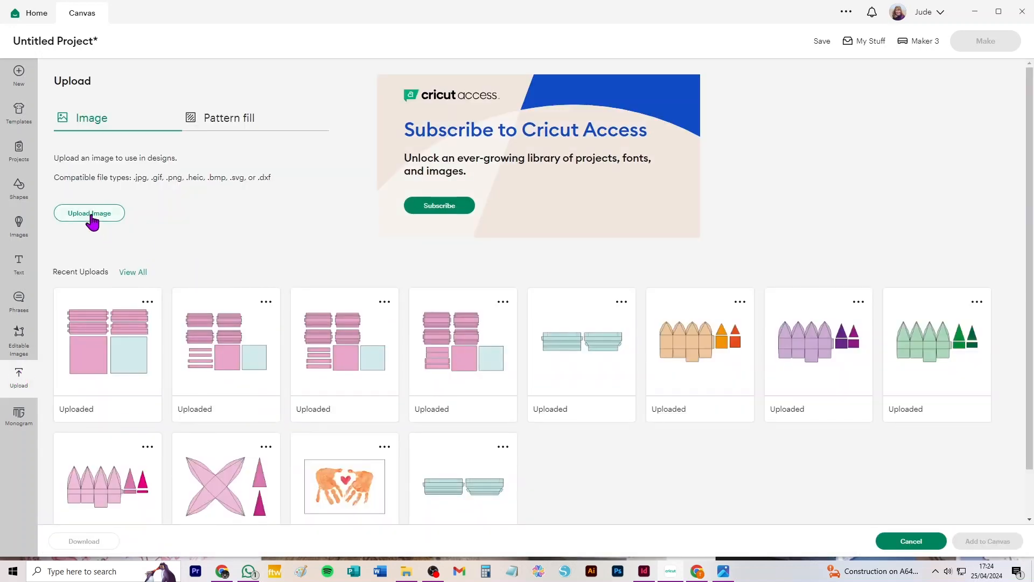
mouse_move(103, 475)
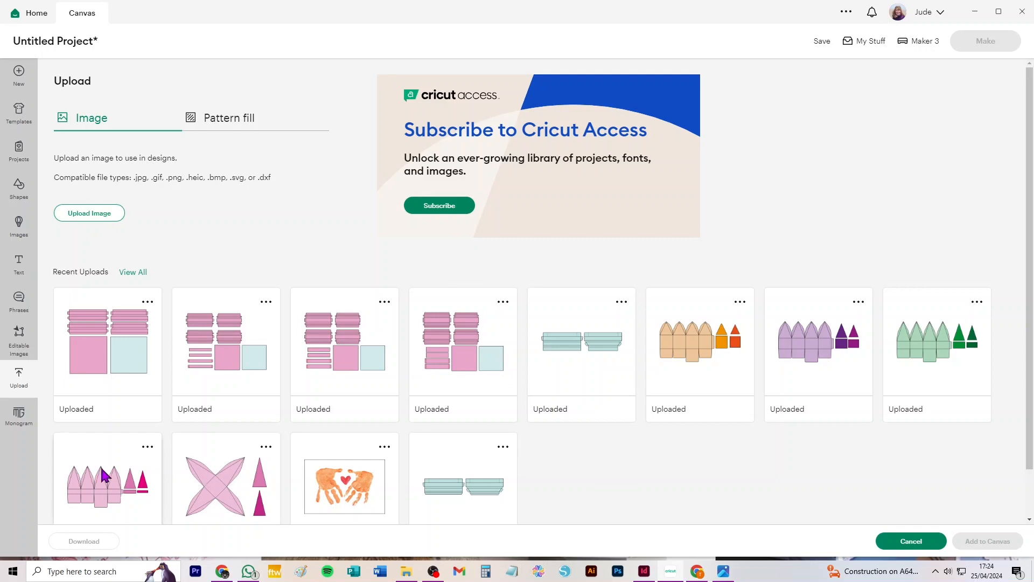
click(699, 342)
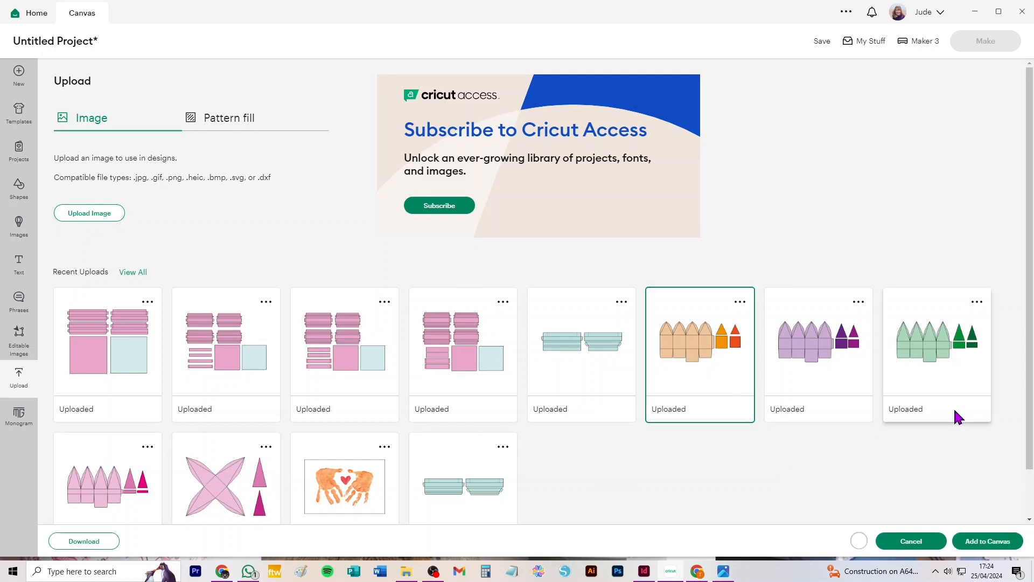
click(986, 541)
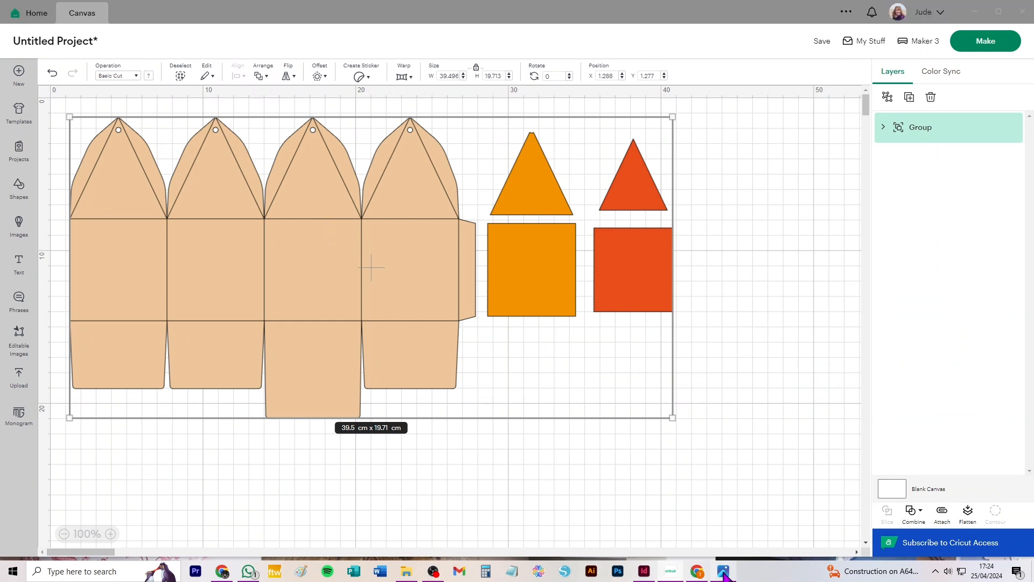
click(723, 571)
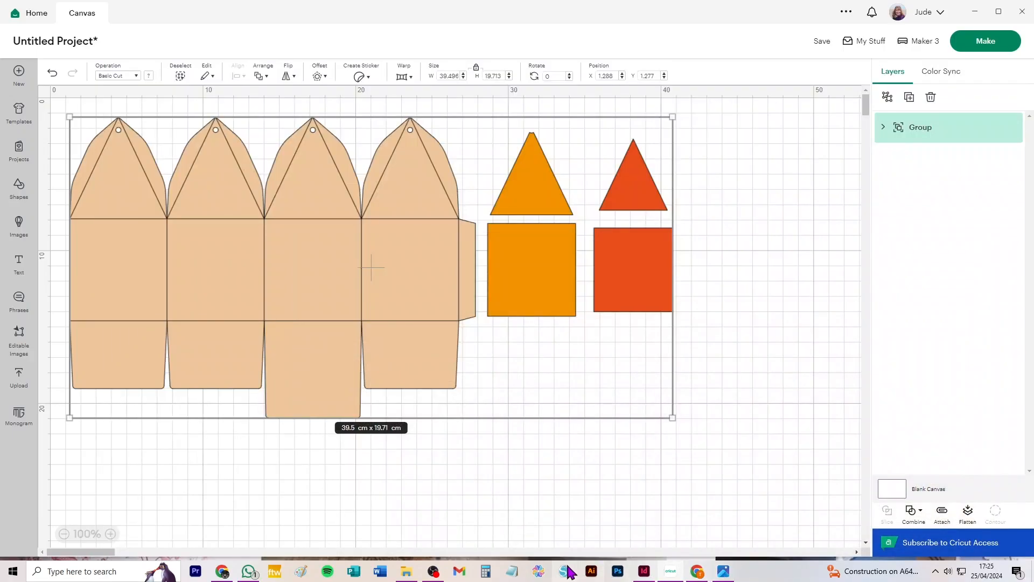
mouse_move(812, 176)
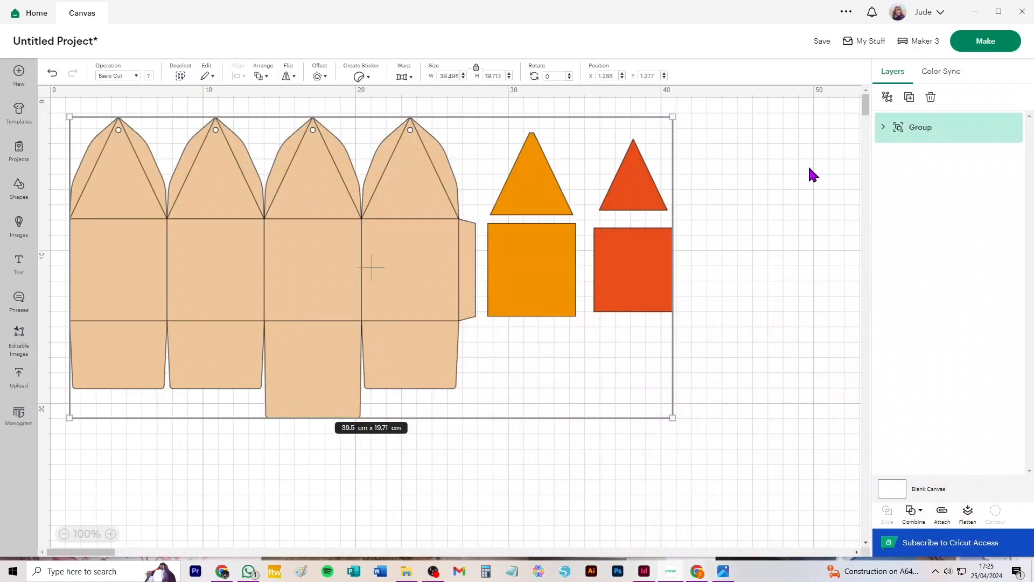
mouse_move(342, 273)
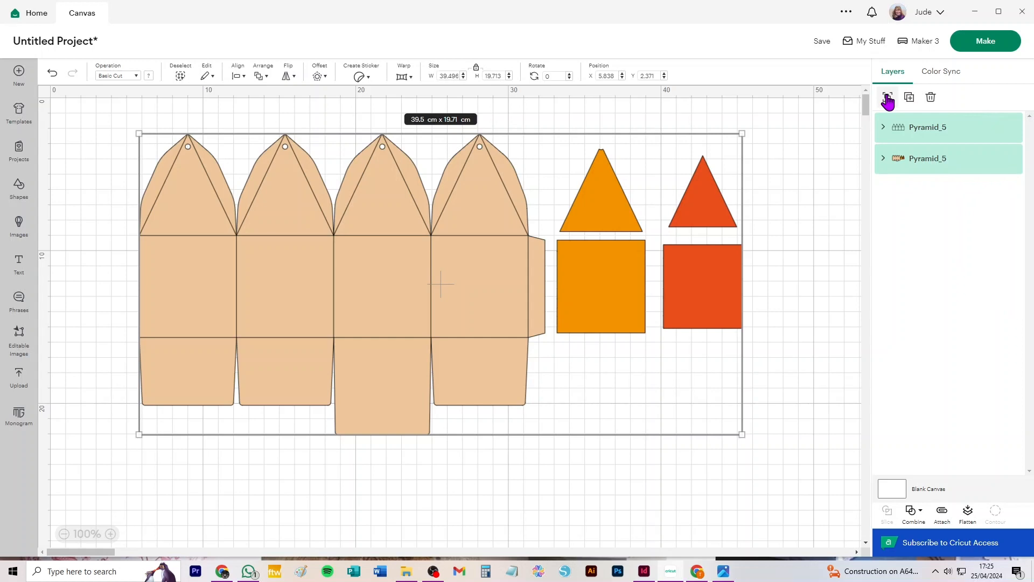
Set the fold-line Pyramid_5 layer to Score and ungroup the other Pyramid_5 cut shapes
click(928, 127)
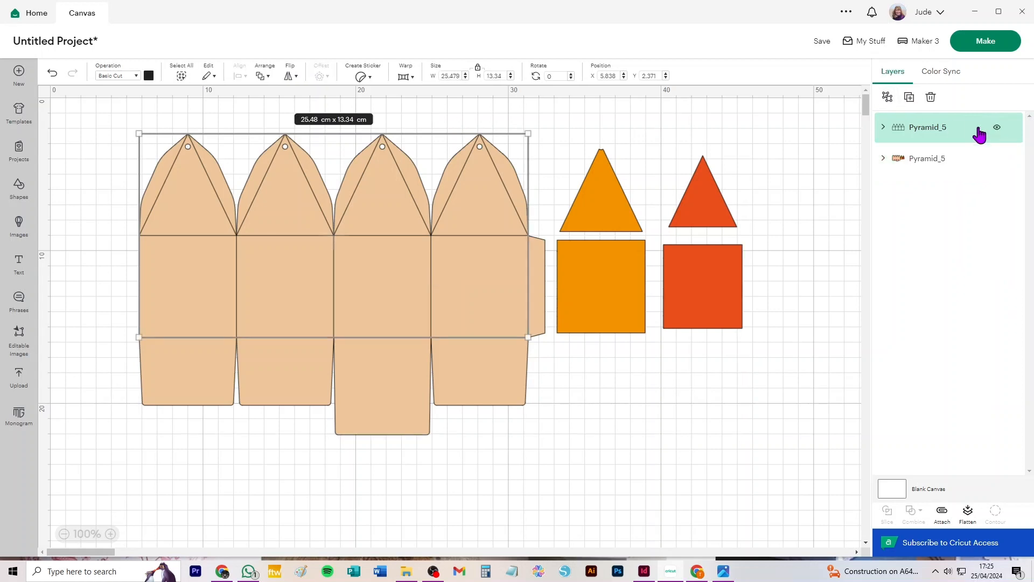
mouse_move(105, 87)
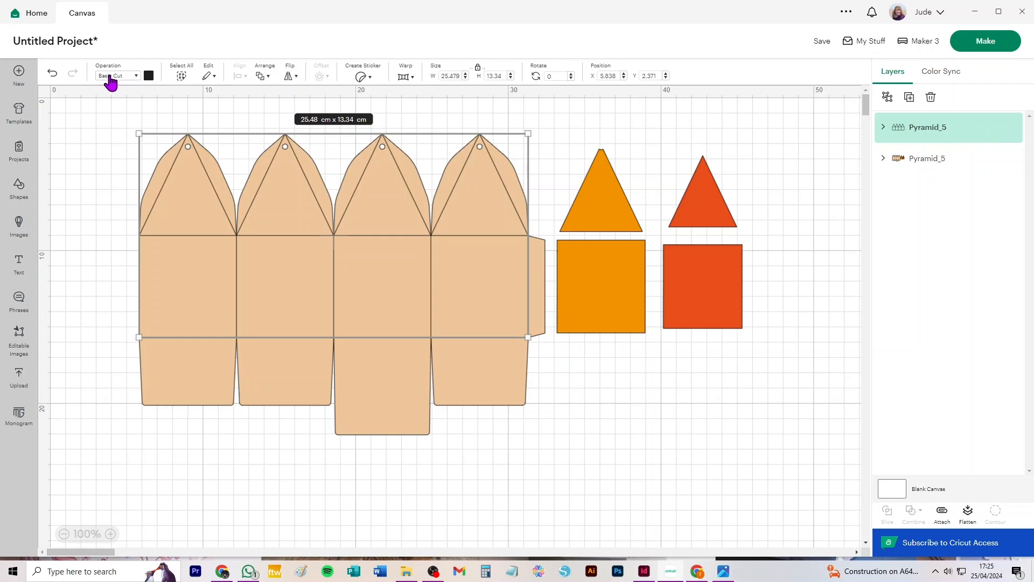
click(117, 76)
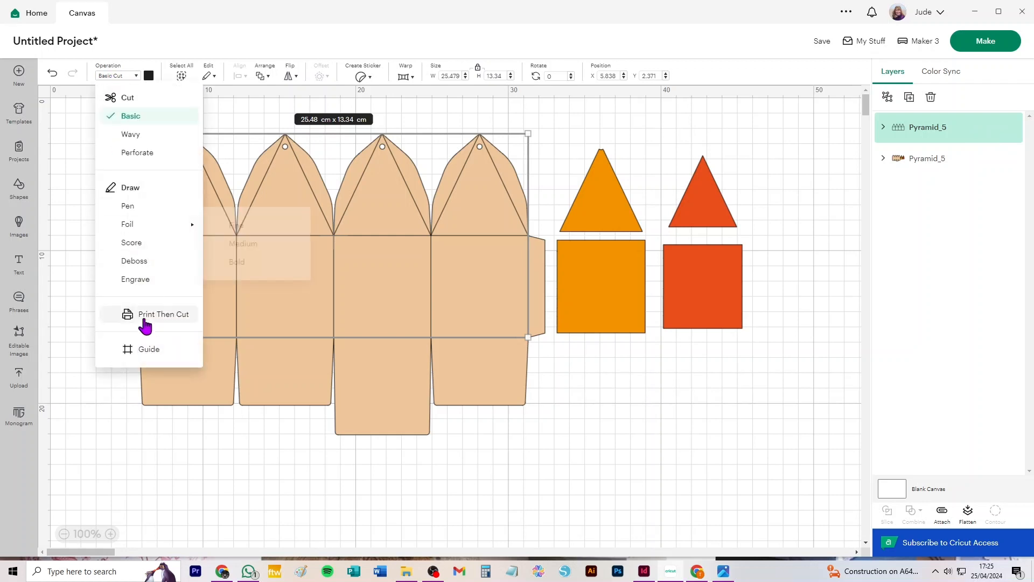
click(131, 243)
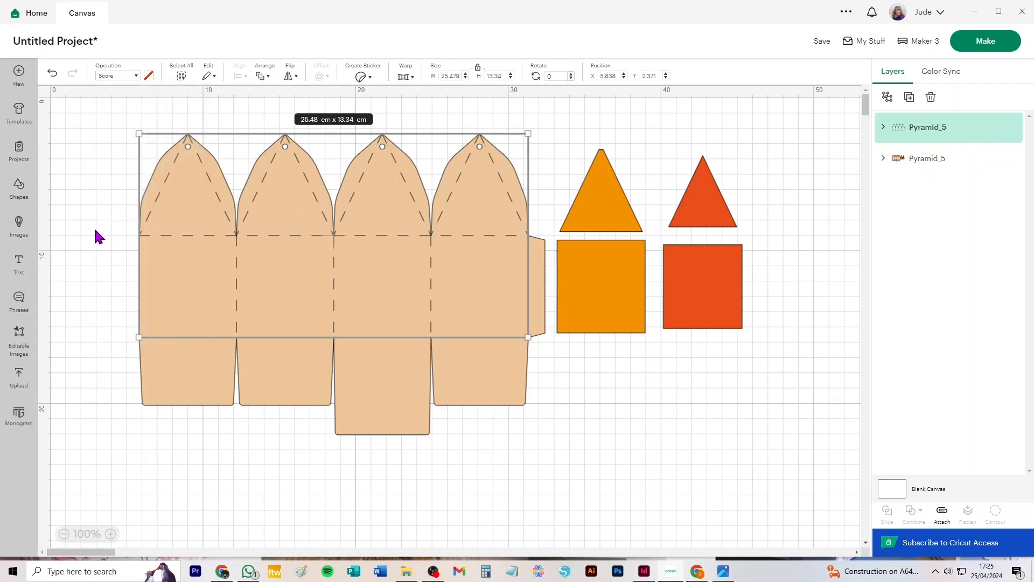
click(927, 159)
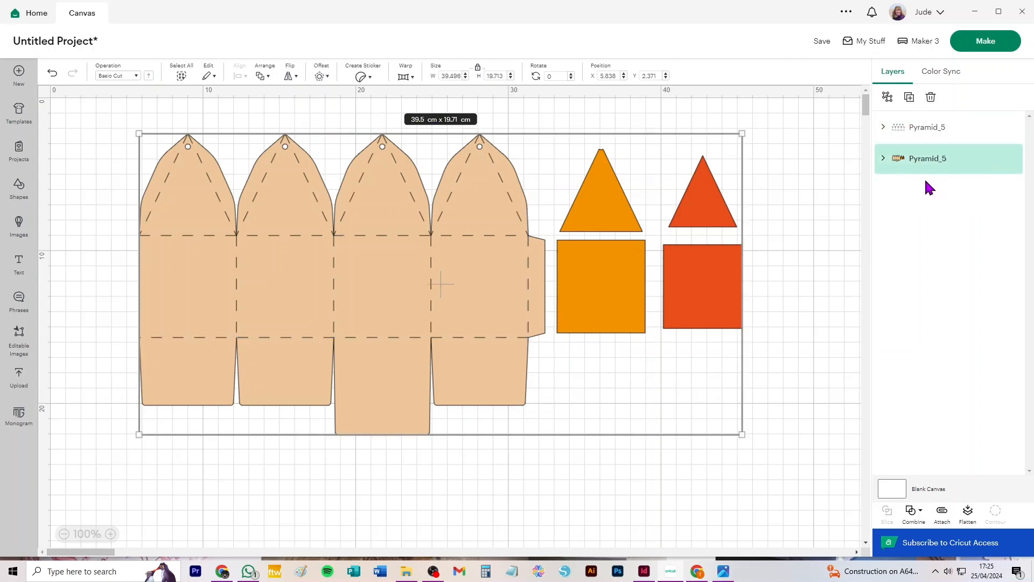
click(886, 97)
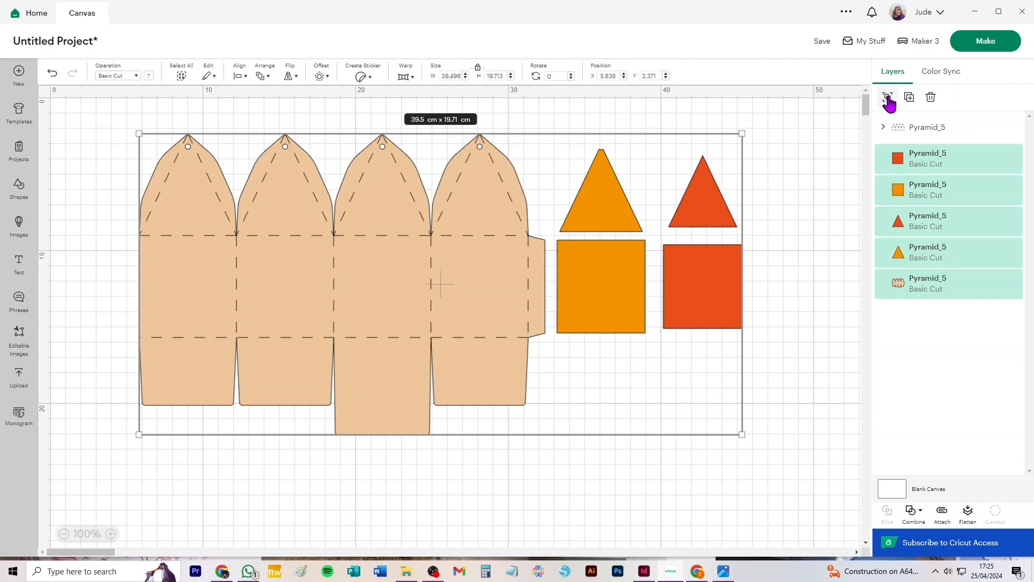
Attach the score lines to the box, duplicate the four overlay shapes, and send to the mats
click(109, 125)
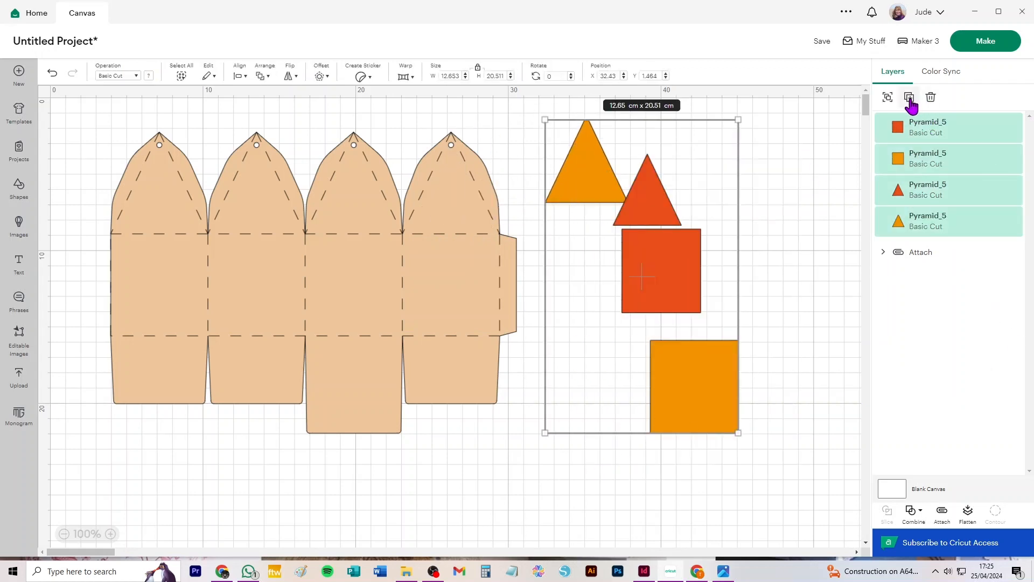
click(909, 97)
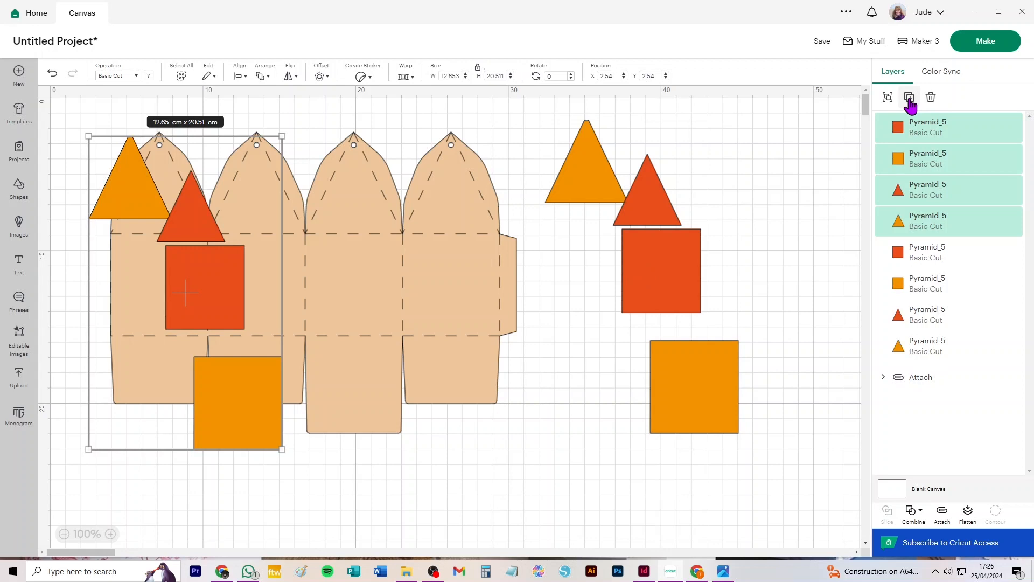
click(909, 97)
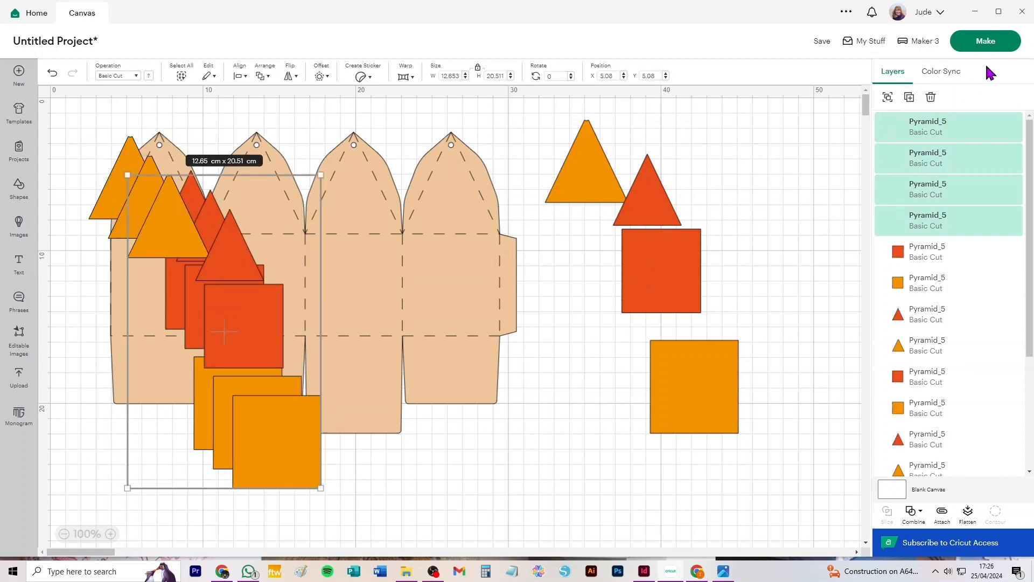
click(985, 41)
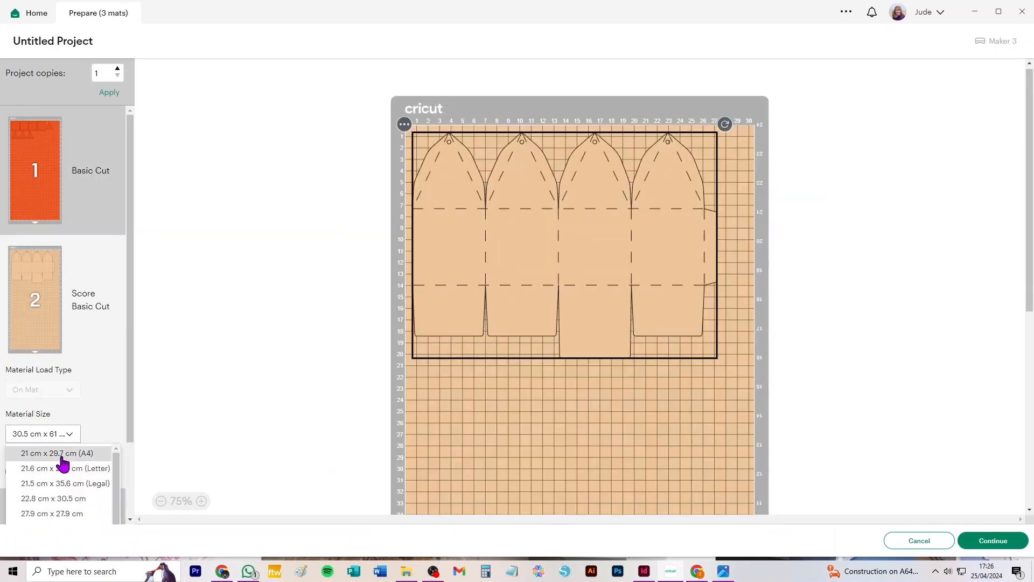
Check the material sizes for the score sheet mat, then switch to the red shapes mat
click(59, 454)
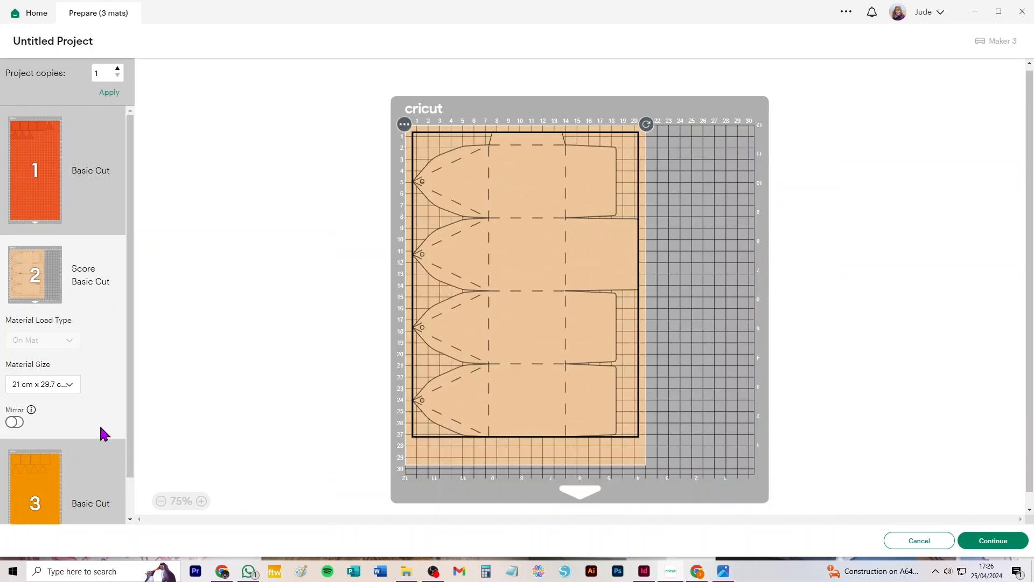
click(42, 383)
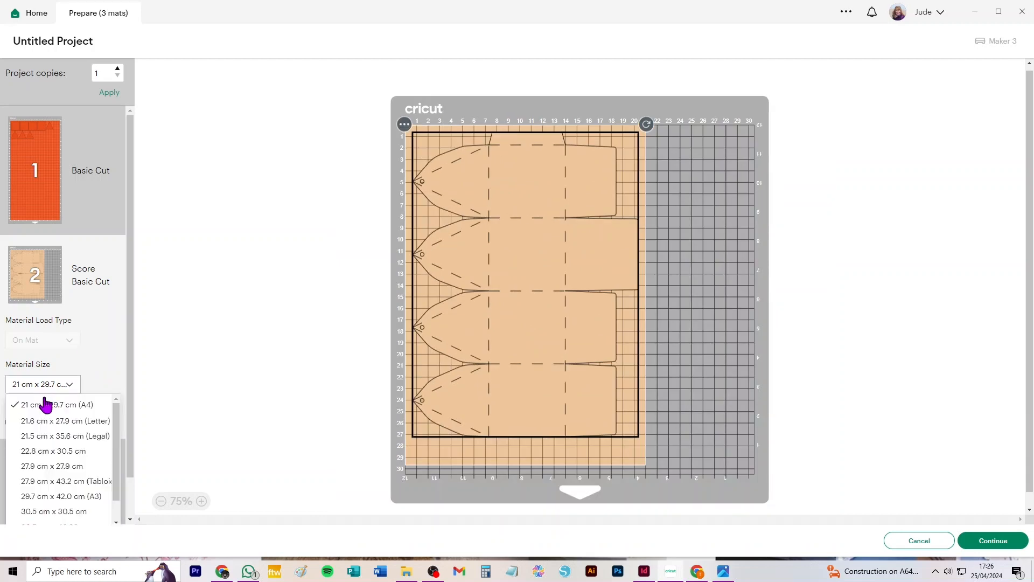
click(65, 421)
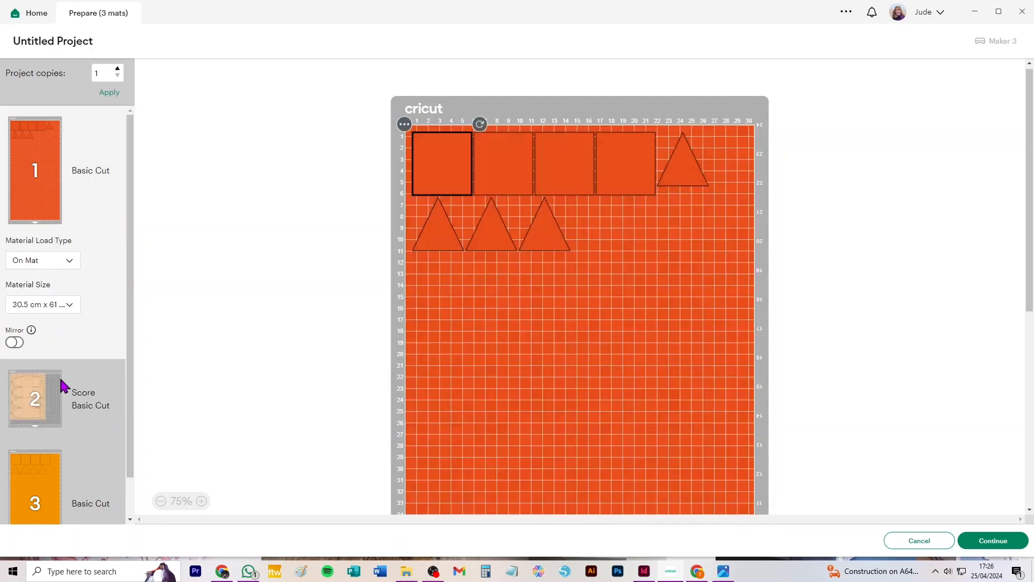
Set the red shapes mat to A4, then to Letter size 21.6 × 27.9 cm
click(42, 304)
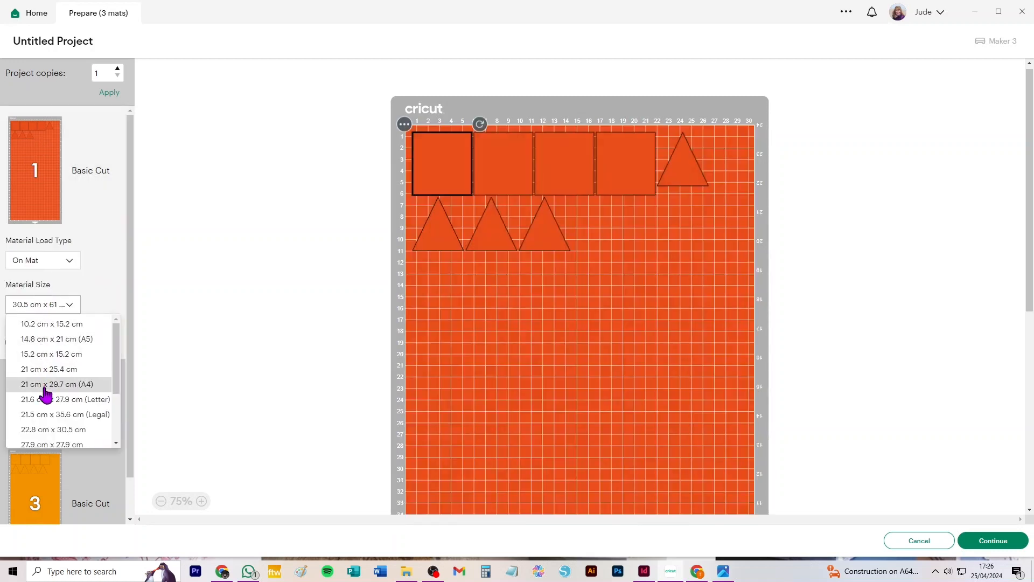
click(57, 383)
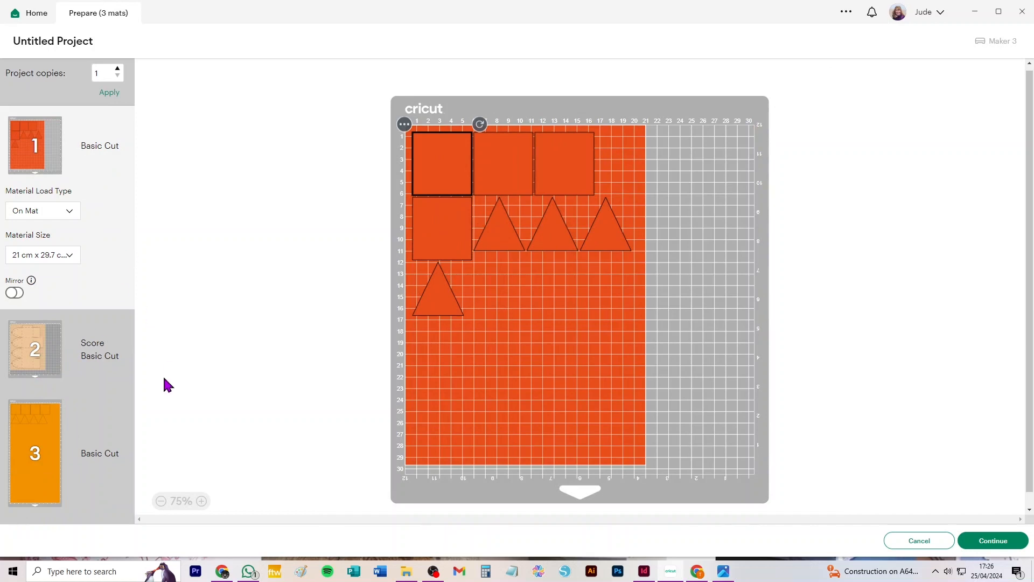
click(42, 254)
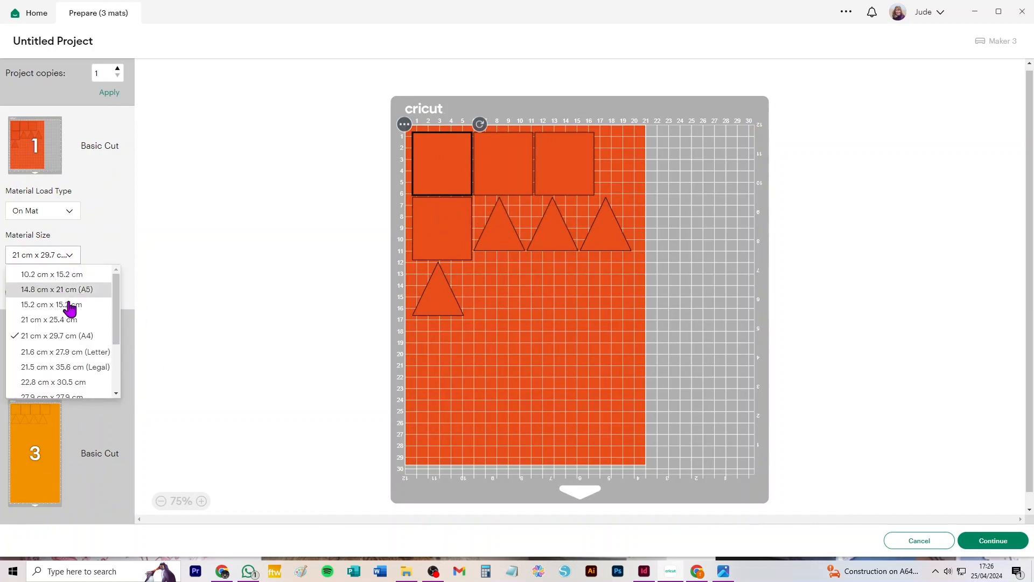
click(64, 351)
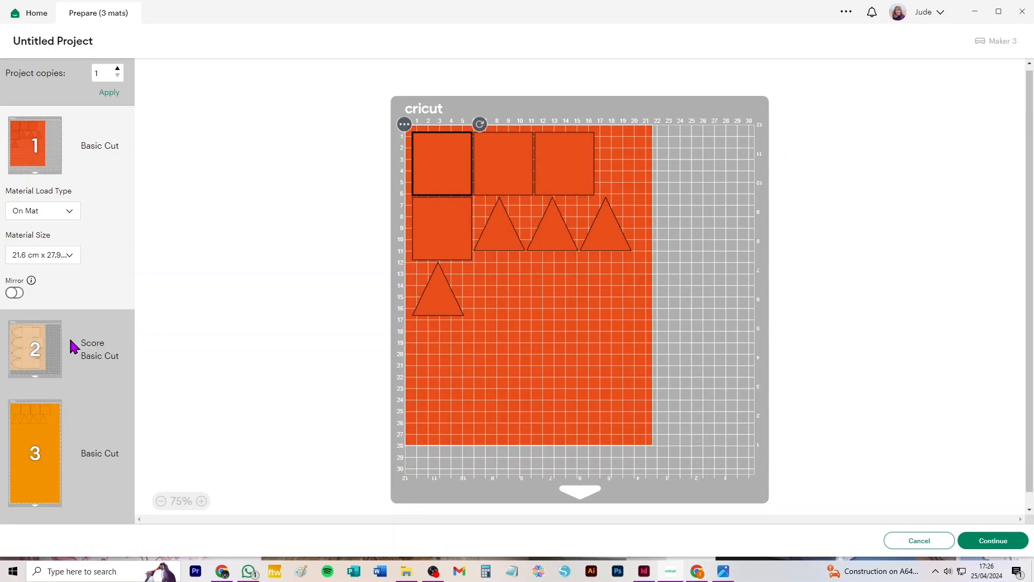
mouse_move(58, 365)
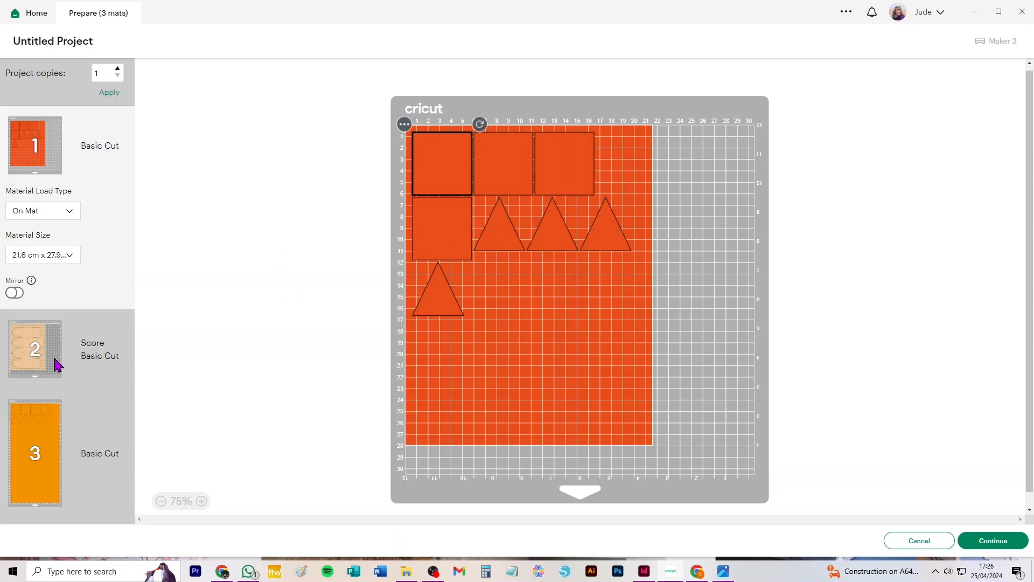
mouse_move(40, 277)
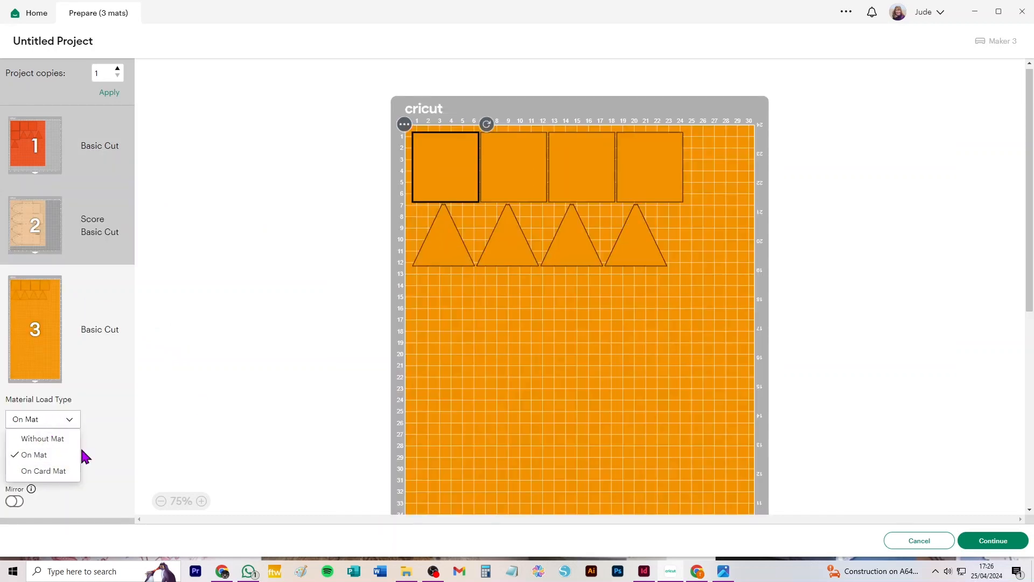
Set the orange shapes mat to Letter (21.6 x 27.9 cm) after trying A4, then cancel back to the canvas
click(31, 454)
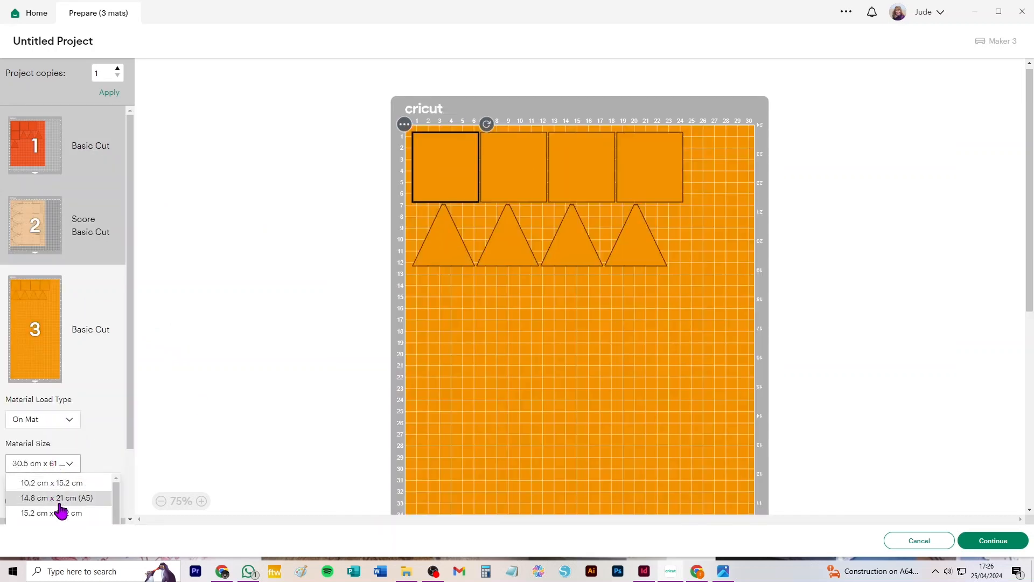
click(57, 498)
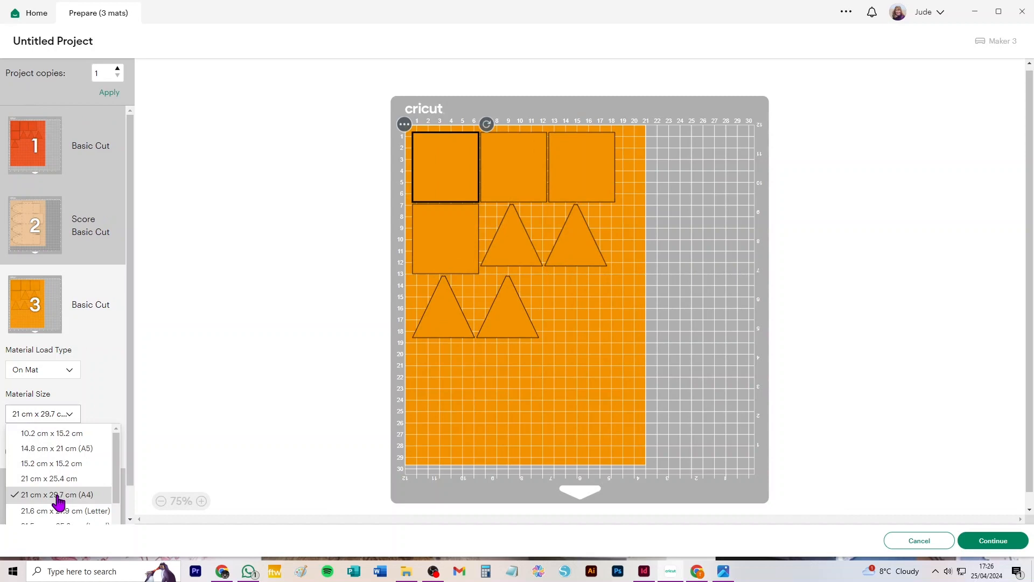
click(66, 511)
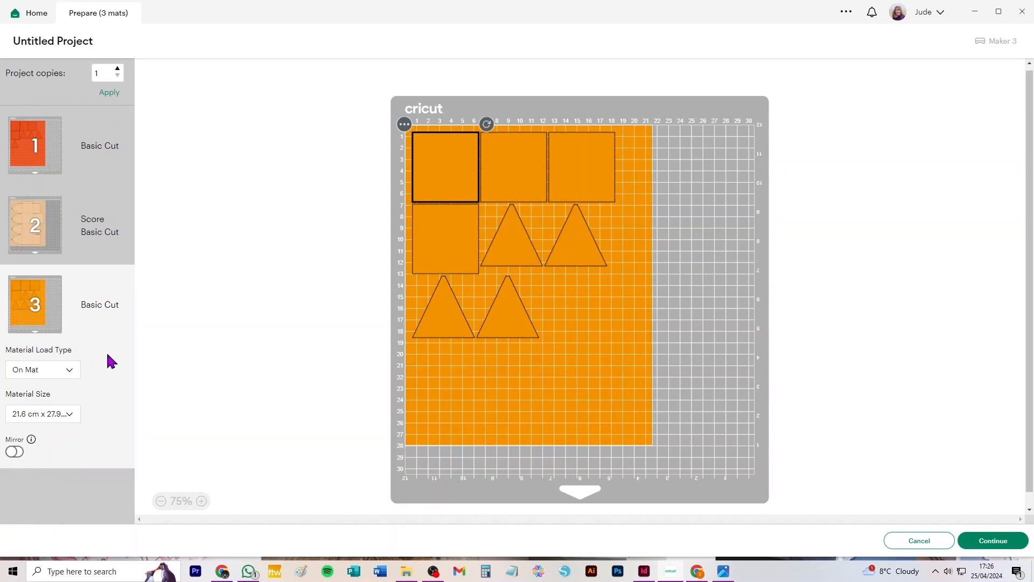
mouse_move(115, 304)
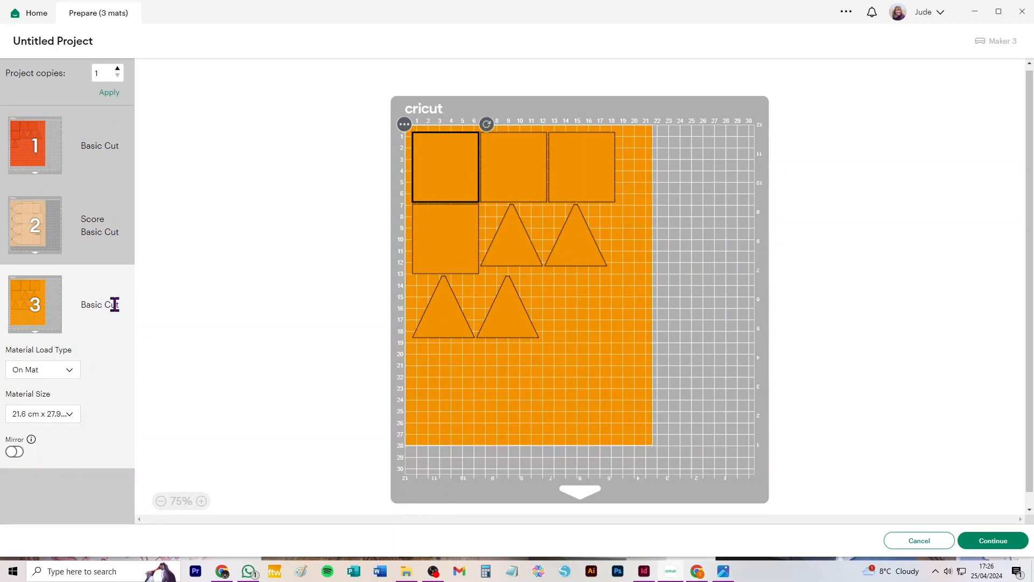
mouse_move(59, 301)
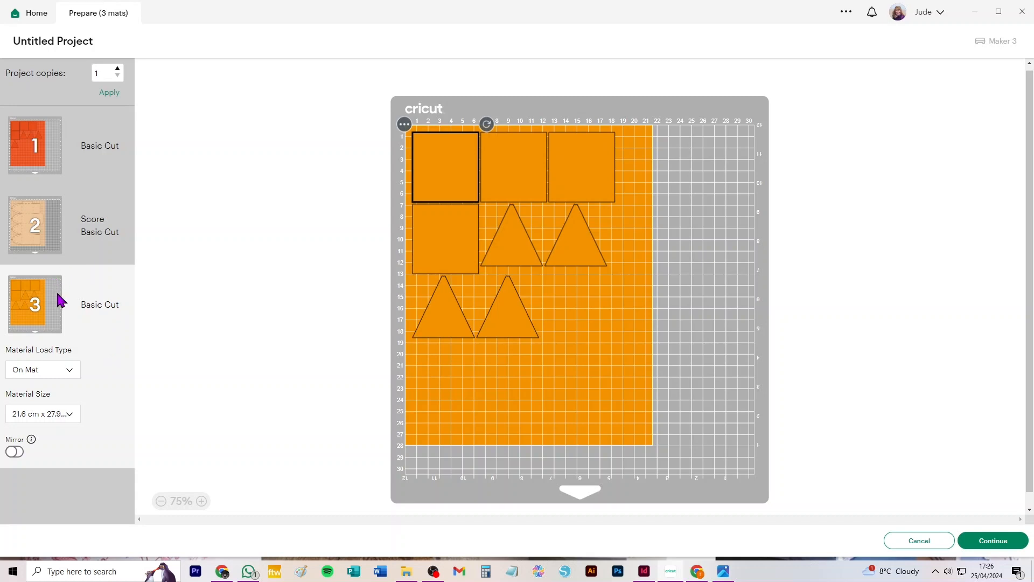
mouse_move(571, 240)
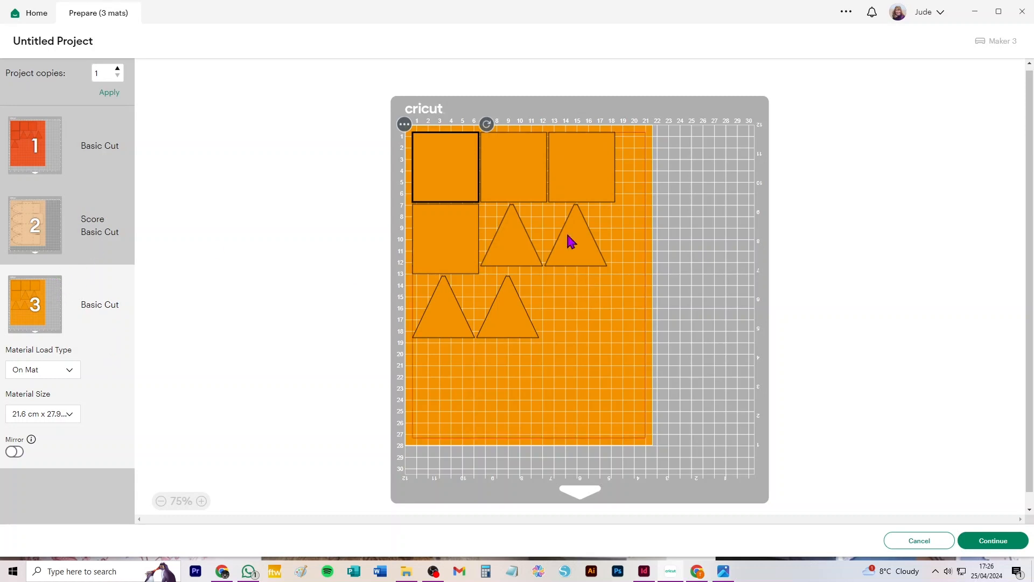
mouse_move(487, 386)
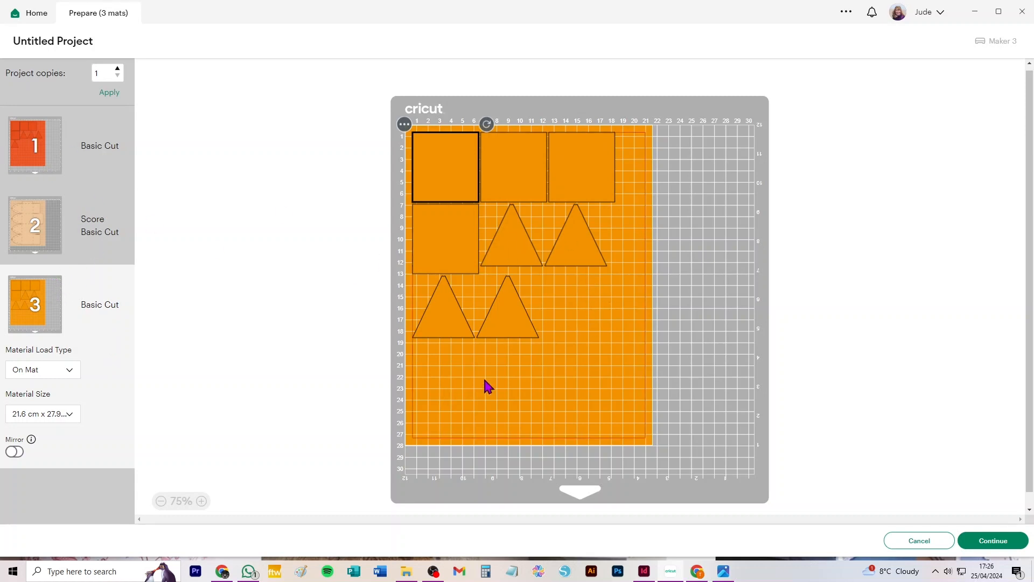
mouse_move(932, 559)
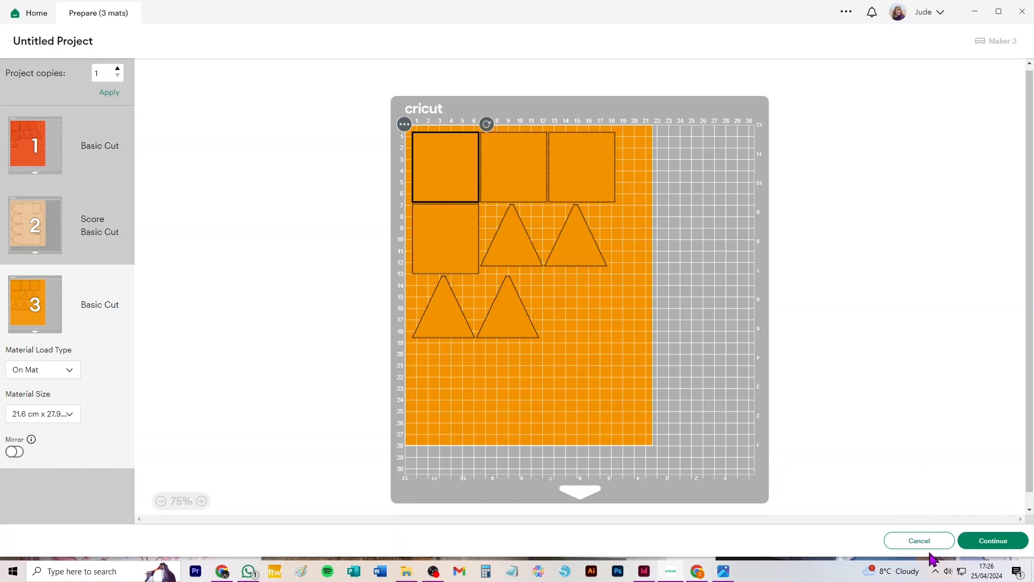
mouse_move(944, 532)
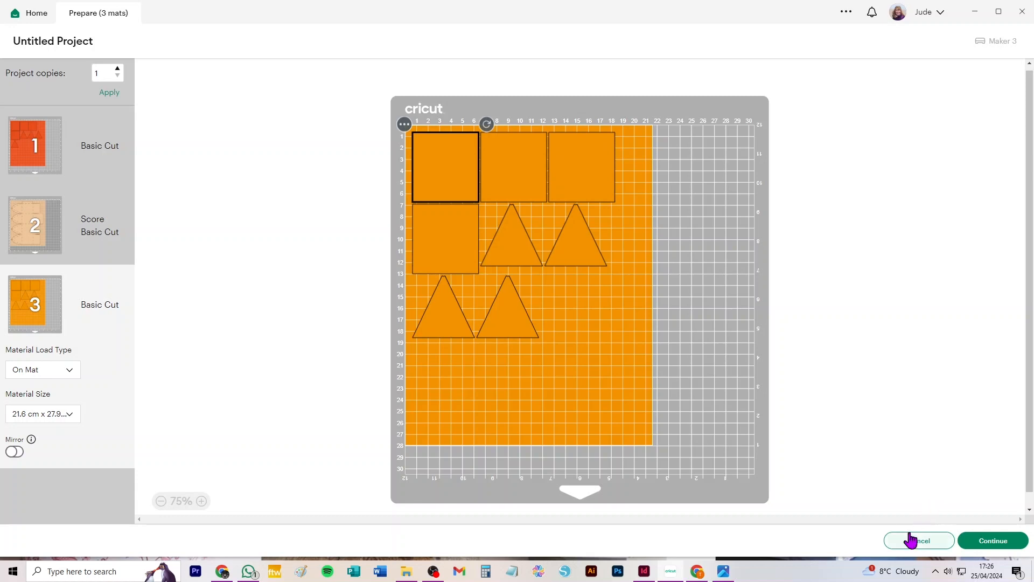
click(919, 540)
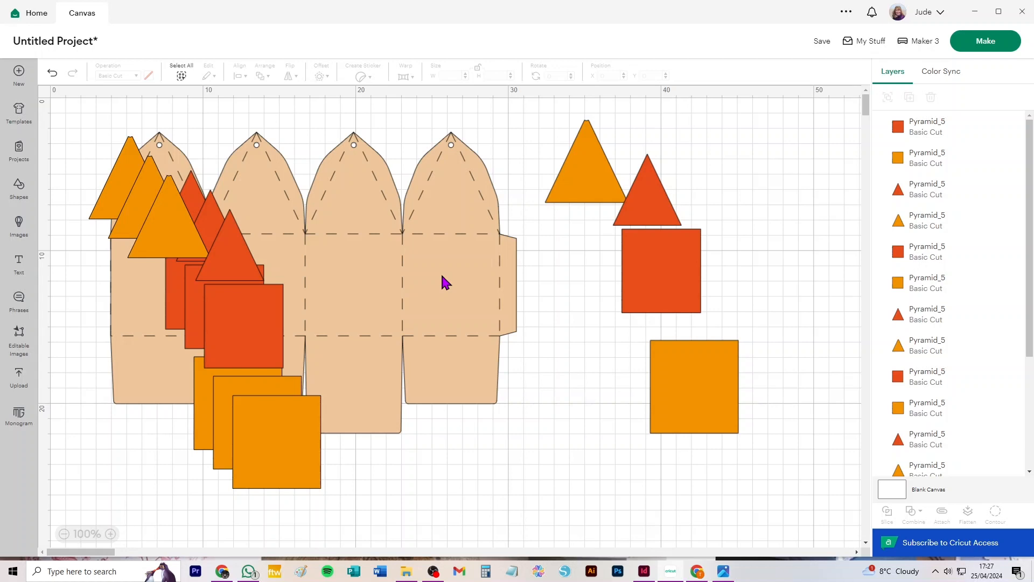
mouse_move(421, 420)
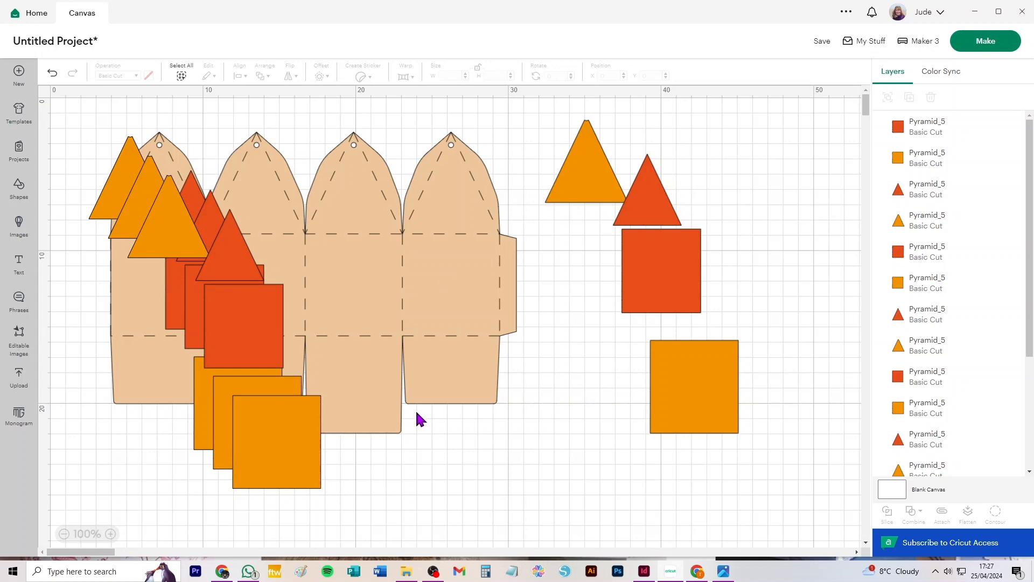
mouse_move(396, 382)
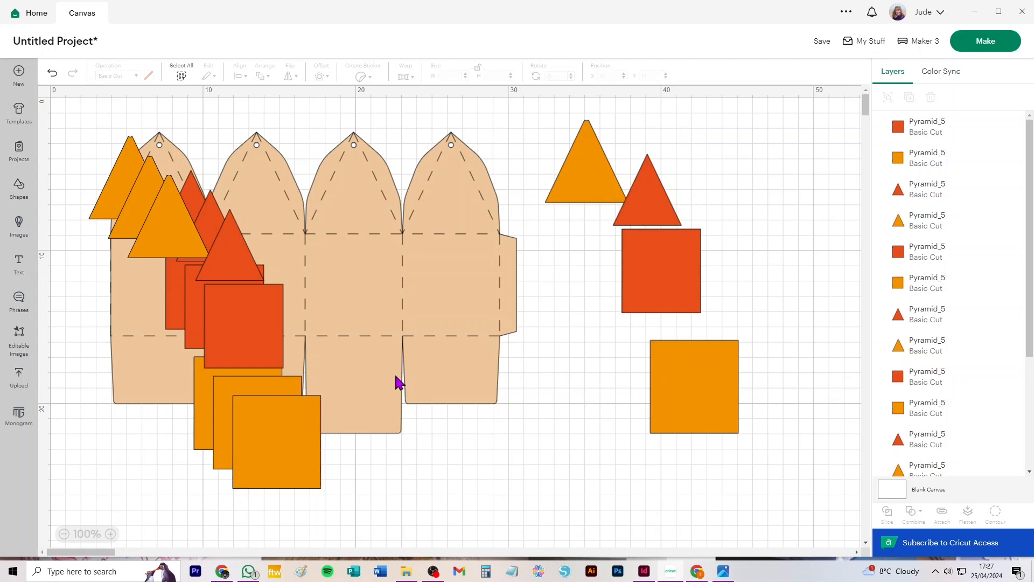
mouse_move(313, 375)
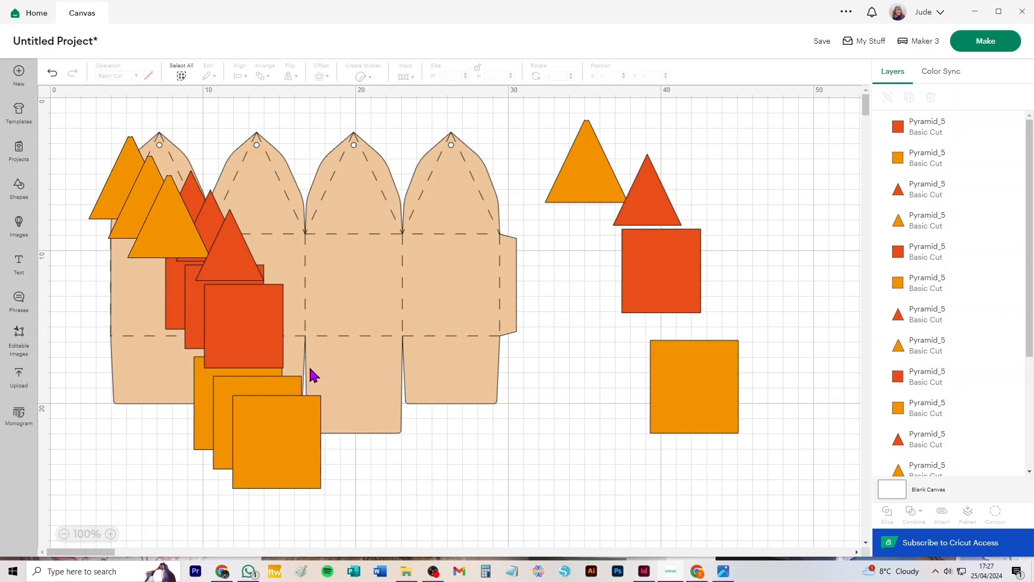
mouse_move(387, 491)
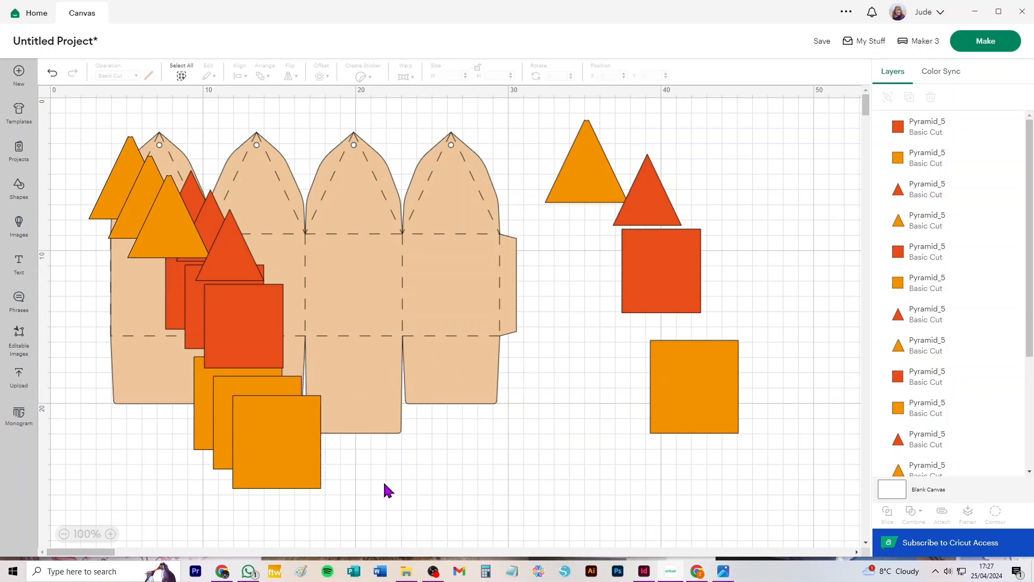
mouse_move(402, 409)
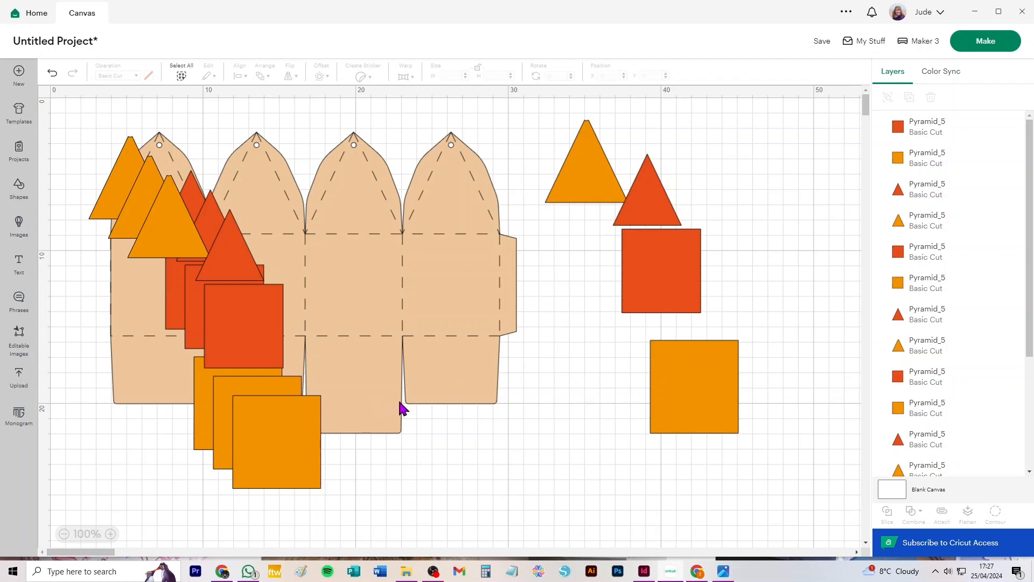